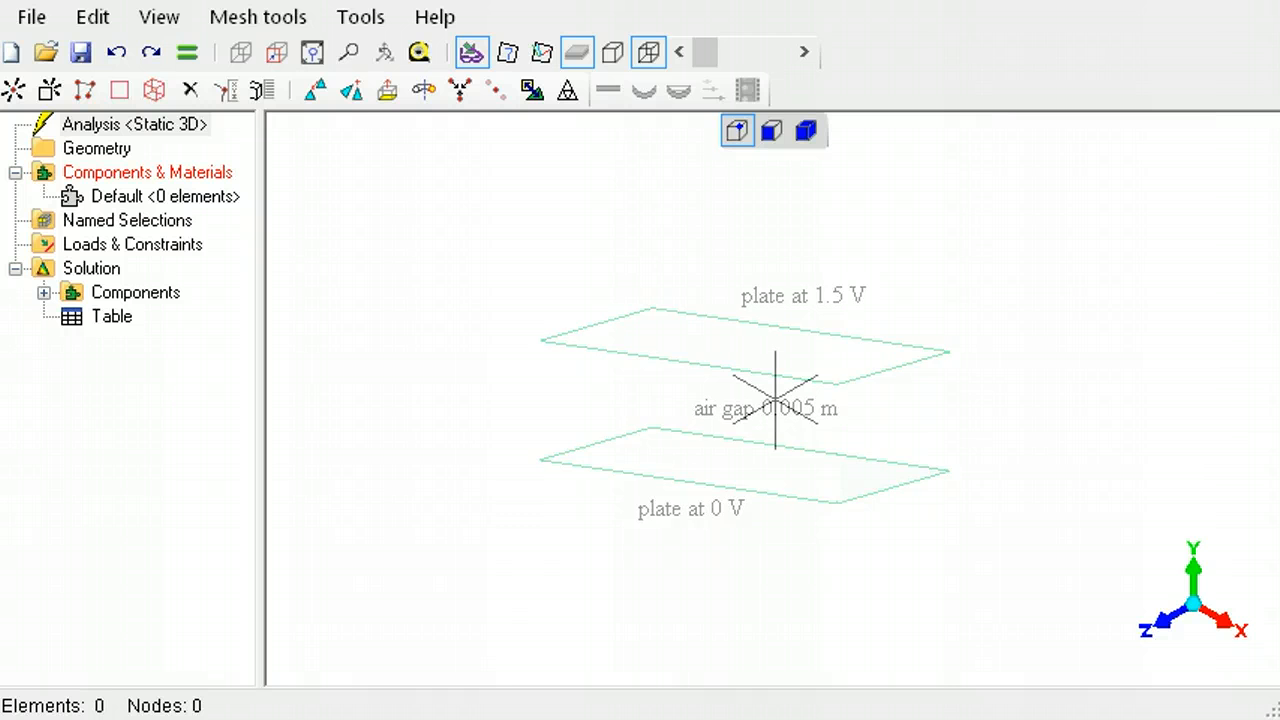
- Set the analysis to 2D Electrostatic with free-space permittivity 8.854E-12
right_click(120, 124)
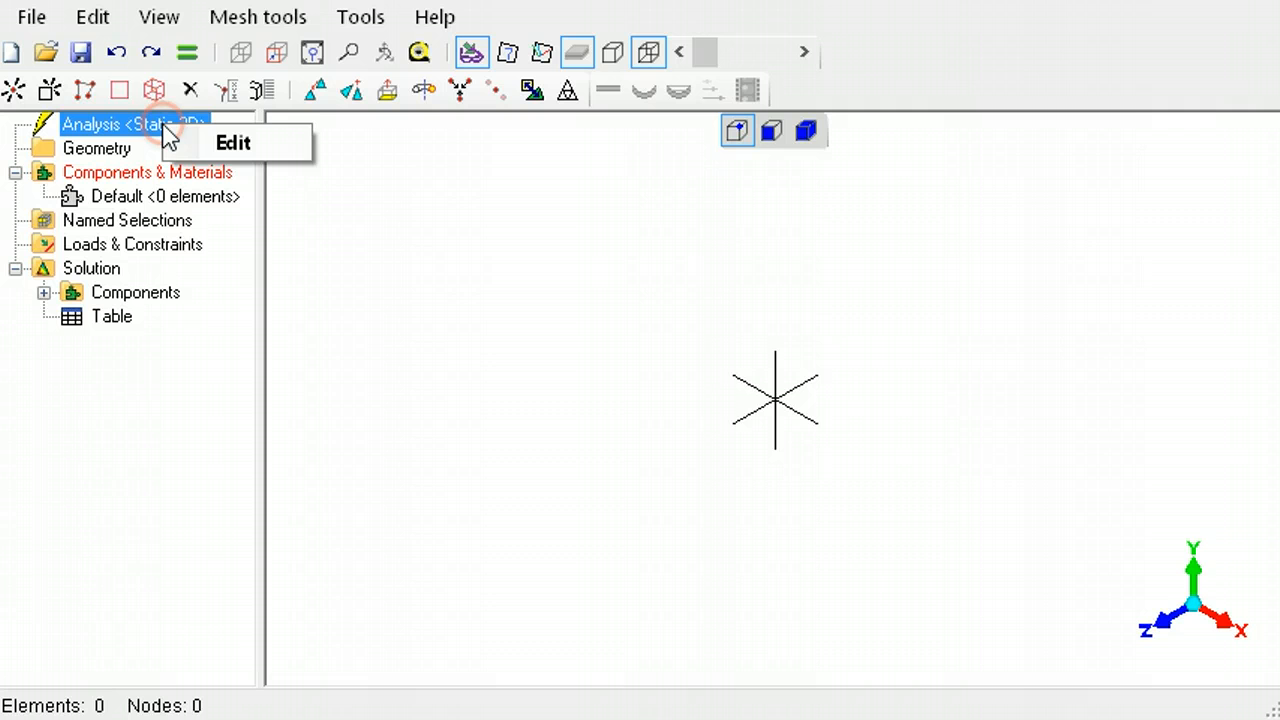
left_click(232, 142)
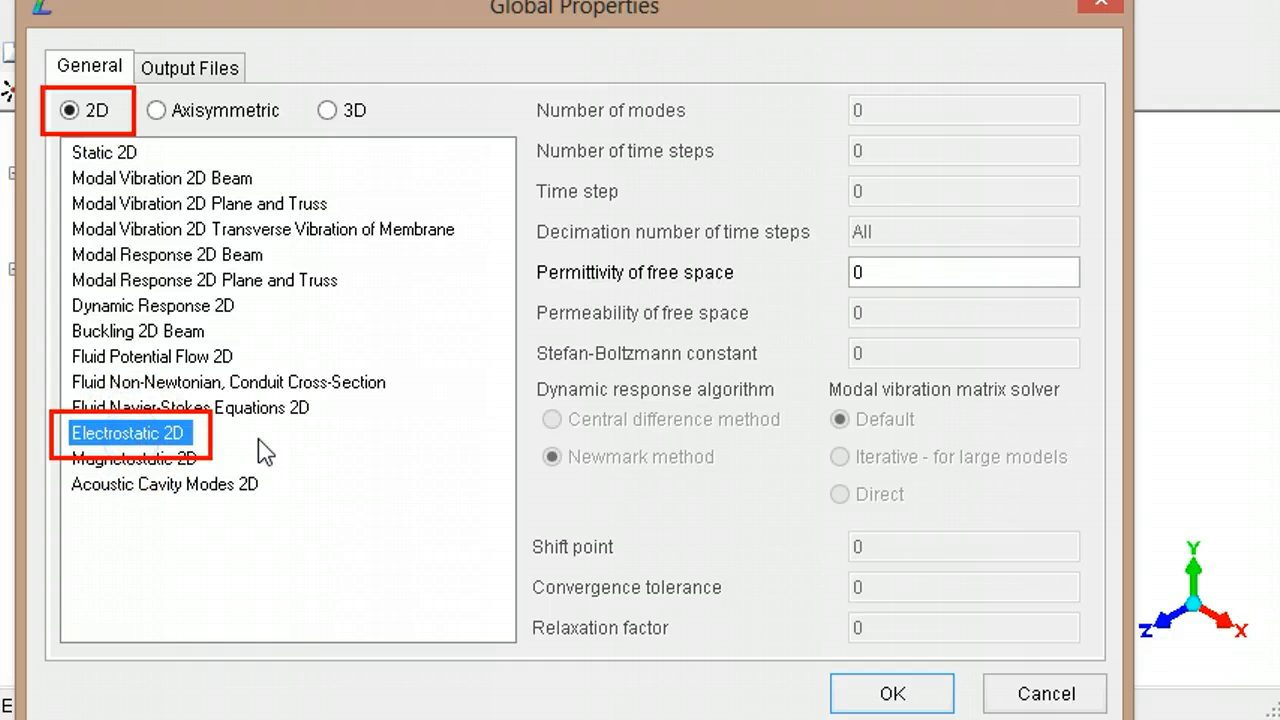
left_click(963, 272)
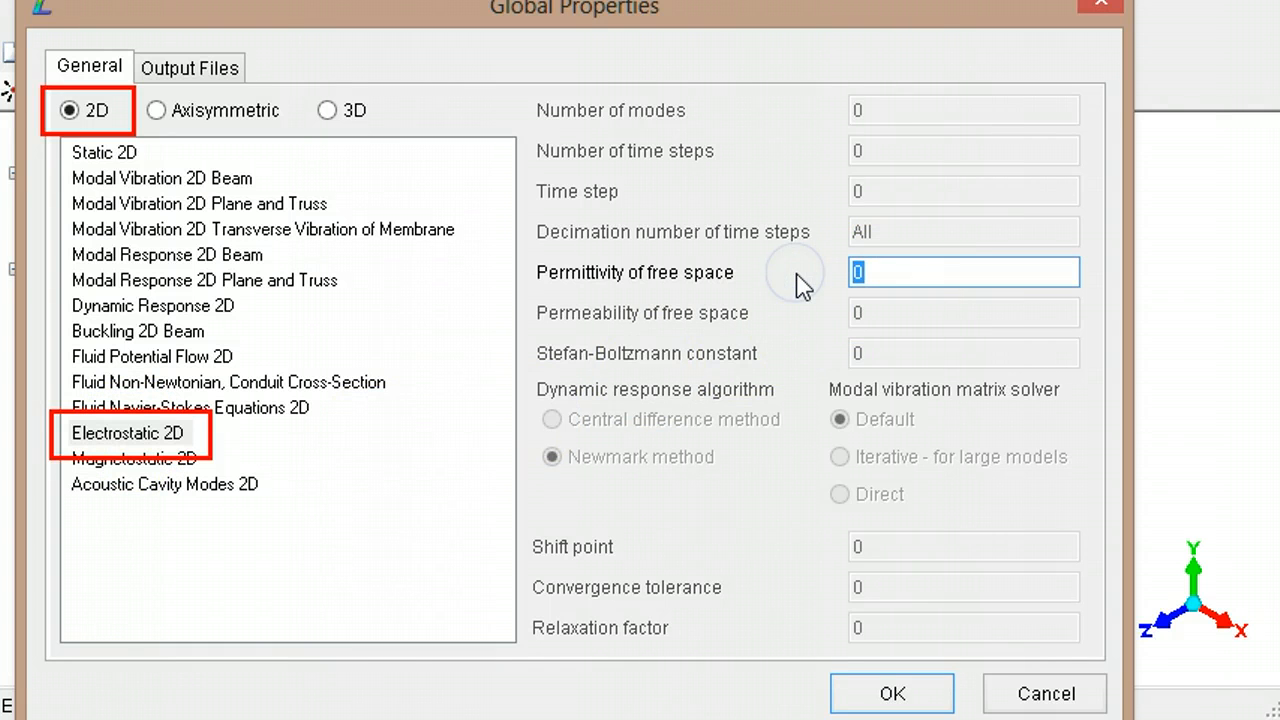
type("8.854")
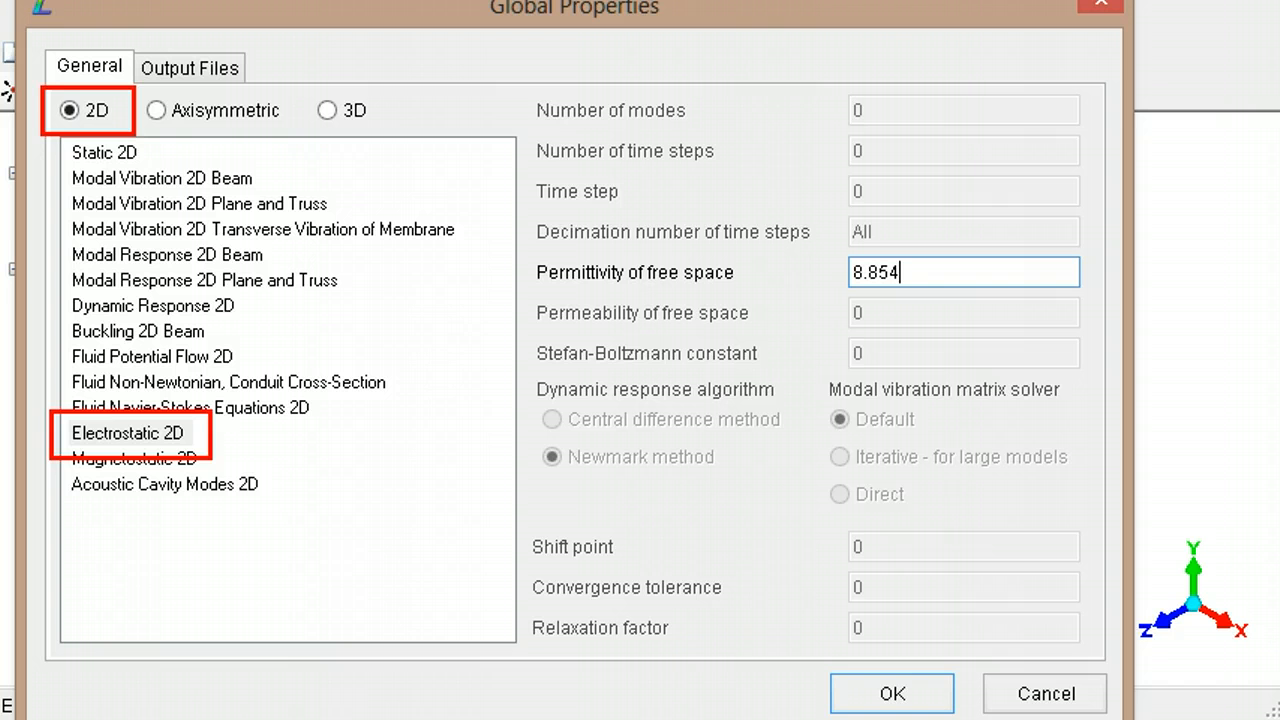
type("E-12")
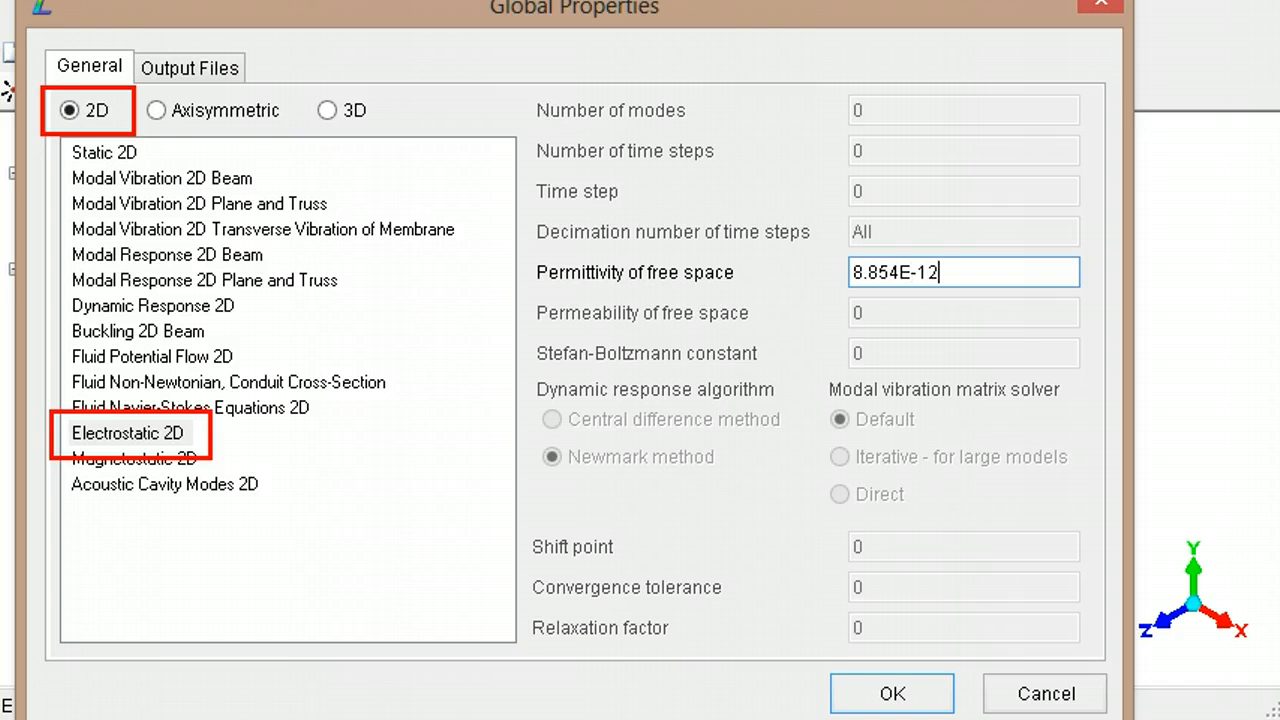
left_click(891, 693)
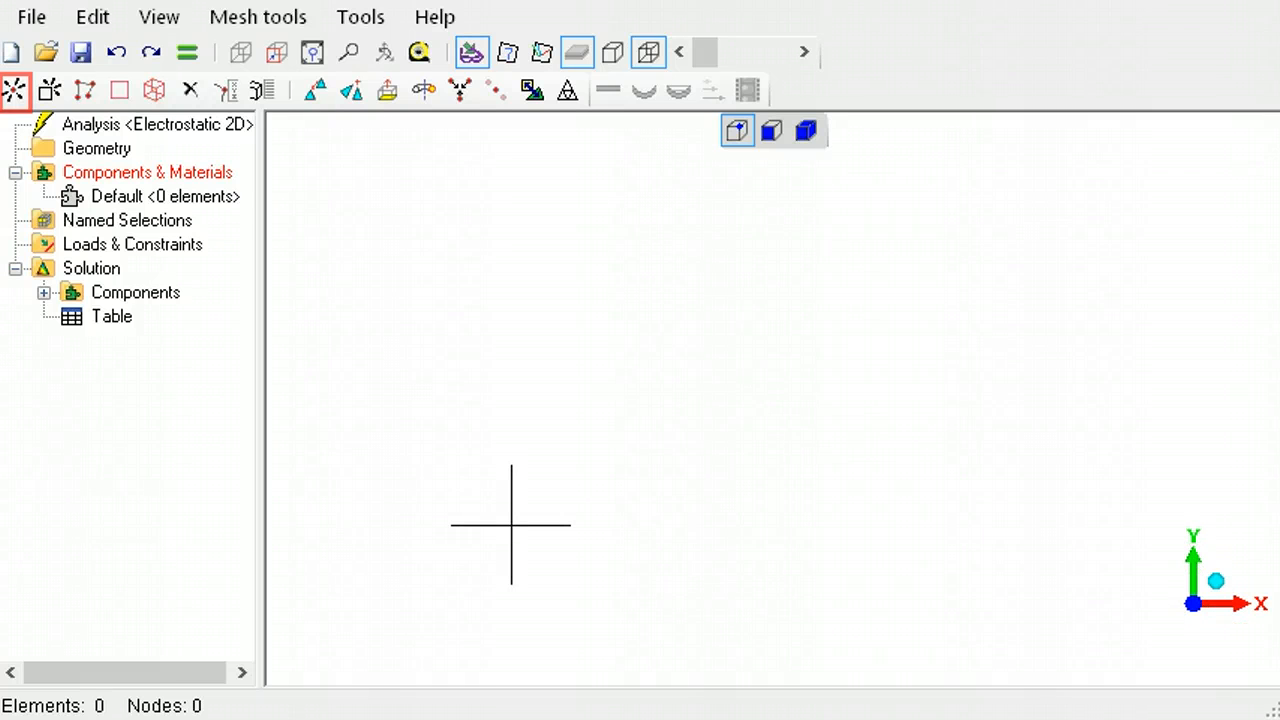
mouse_move(15, 90)
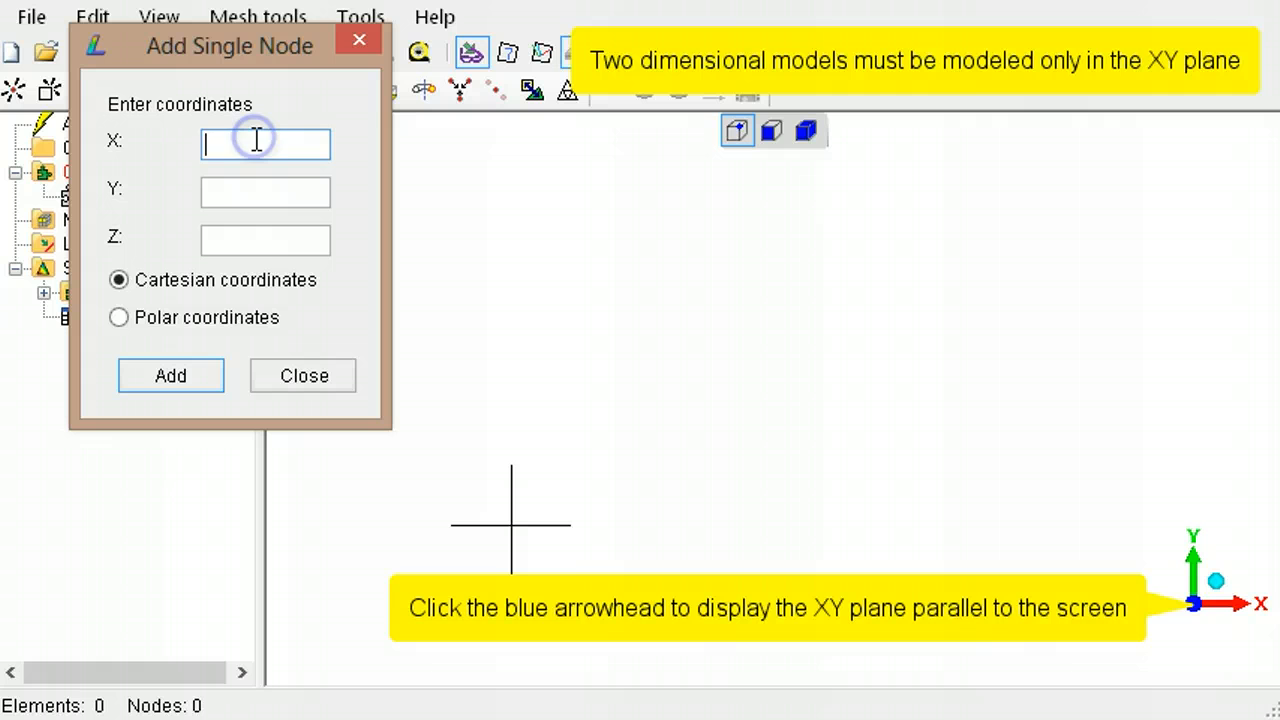
- Add corner nodes at (0,0), (0.015,0), (0.015,0.005) and (0,0.005) for the 0.015 x 0.005 air gap
type("0")
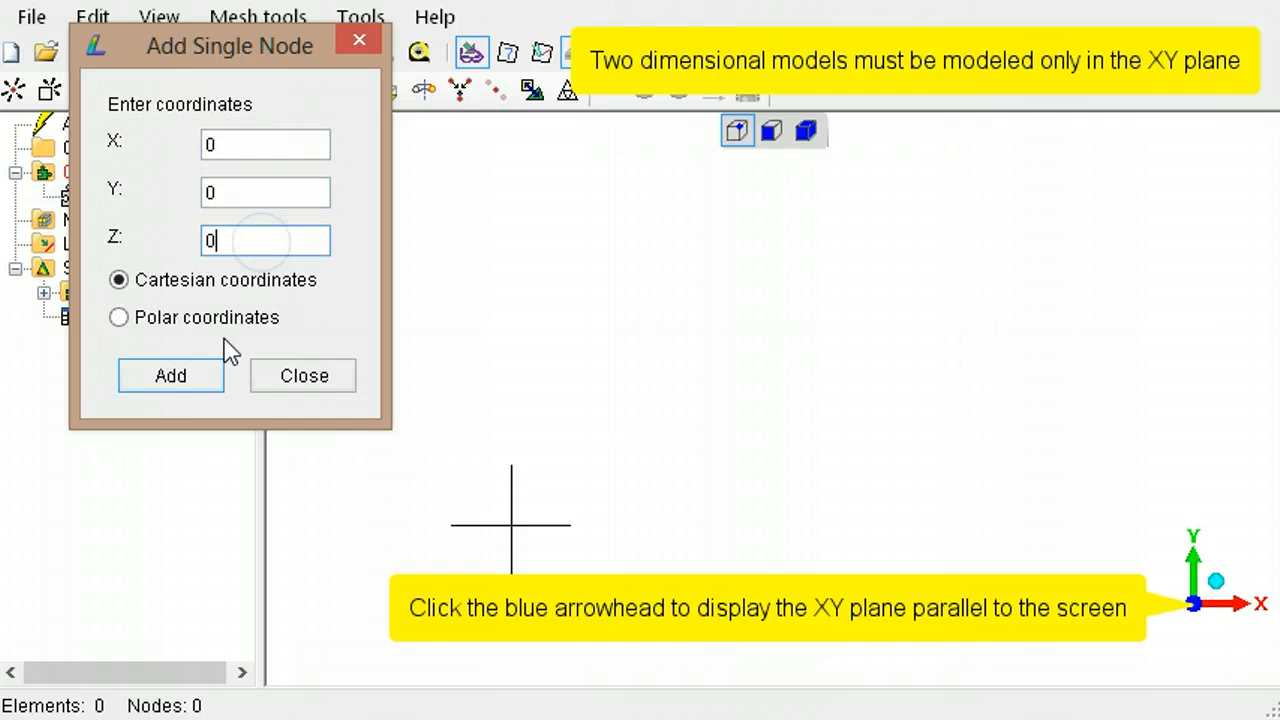
left_click(170, 375)
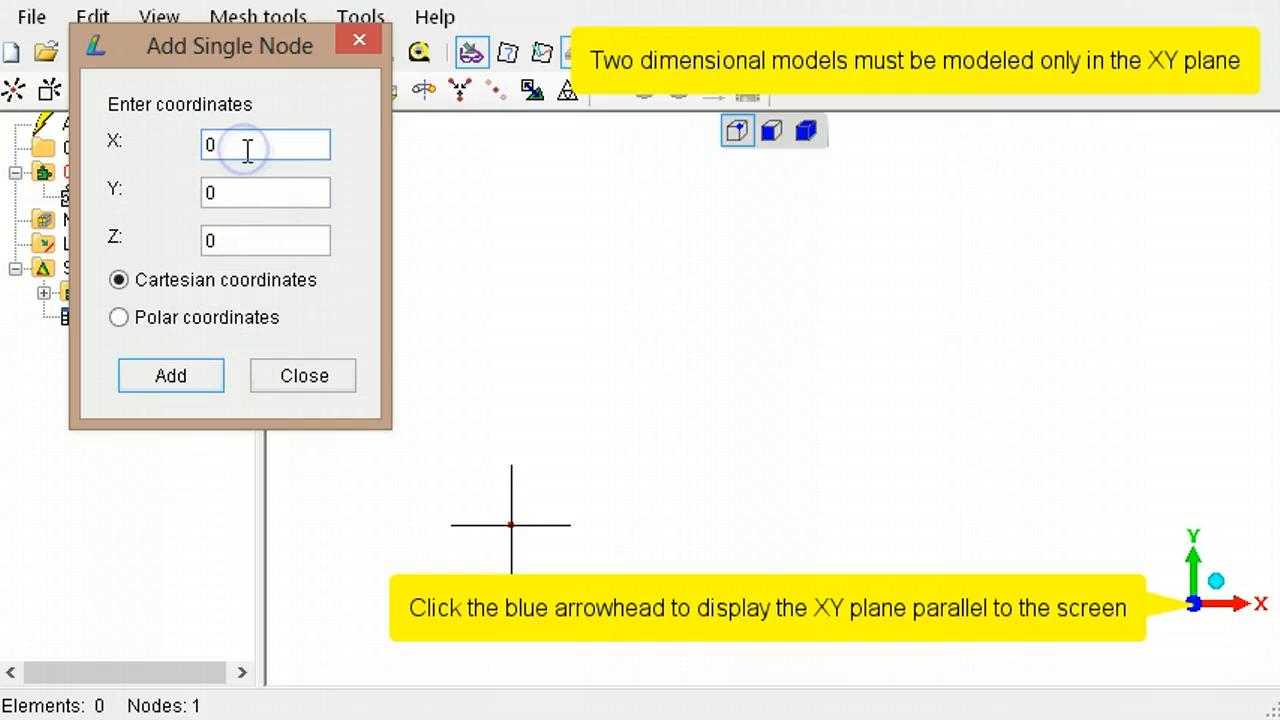
type("0.015")
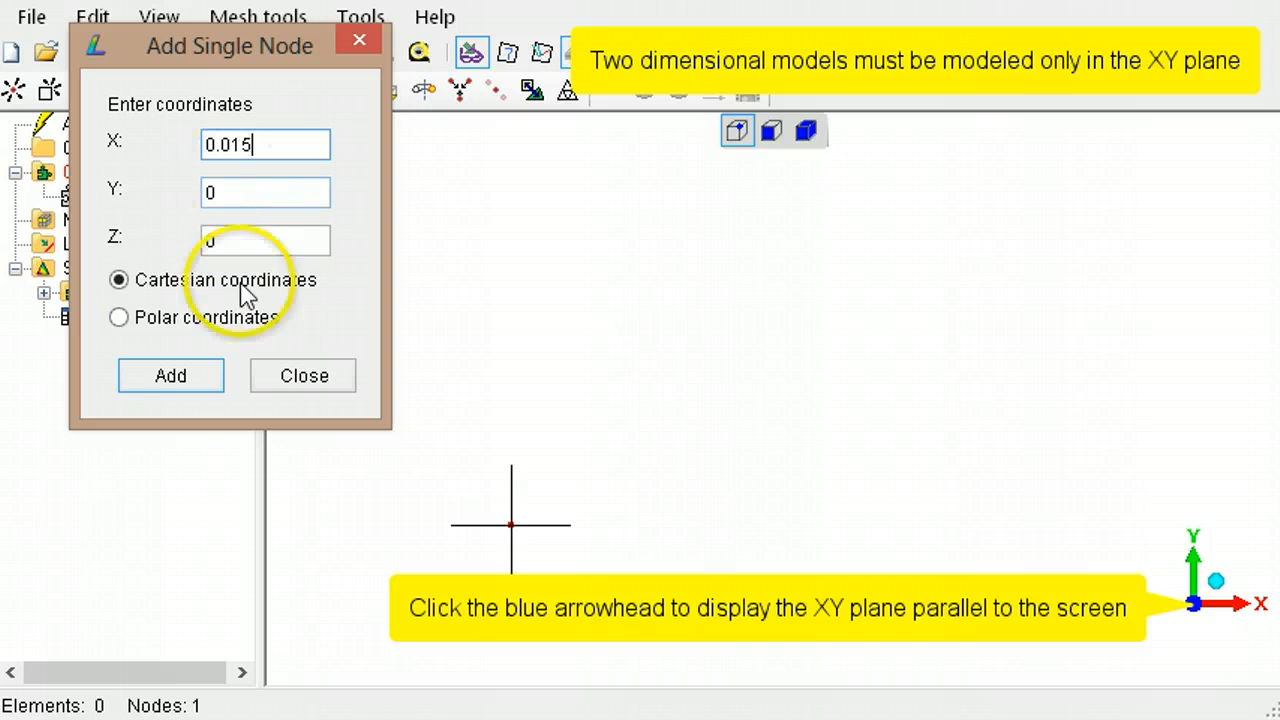
left_click(170, 375)
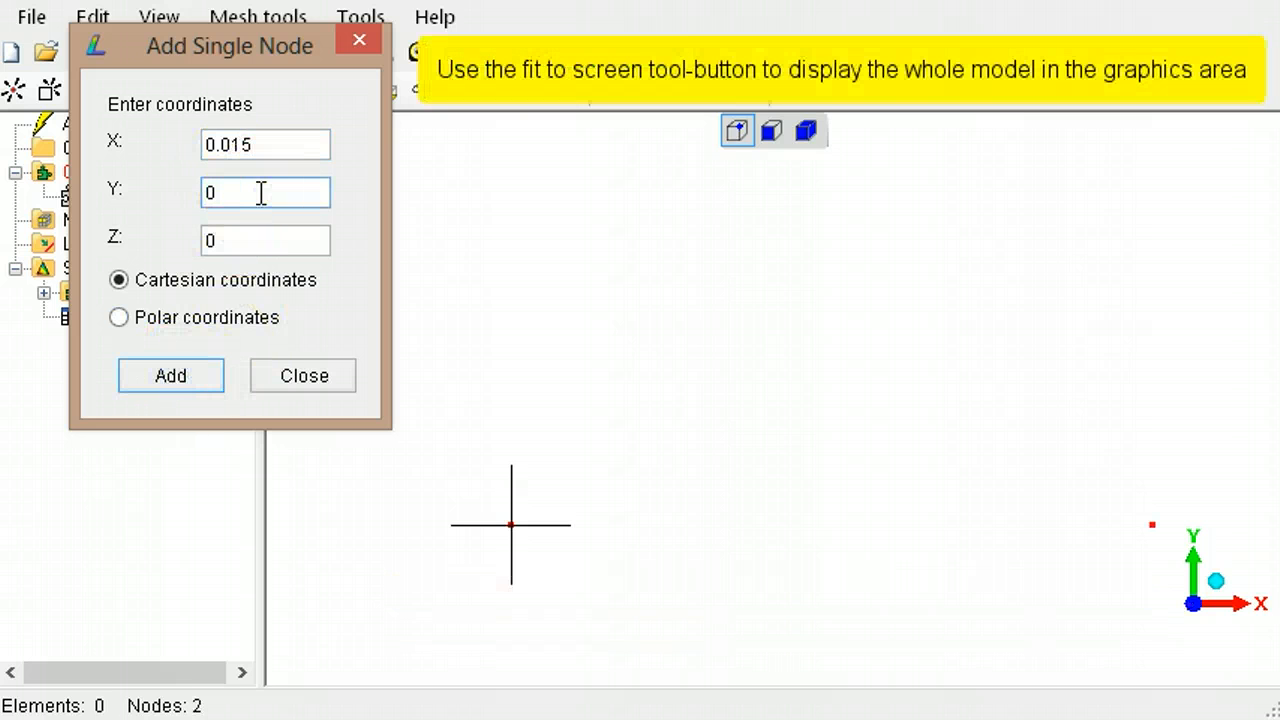
type("0.005")
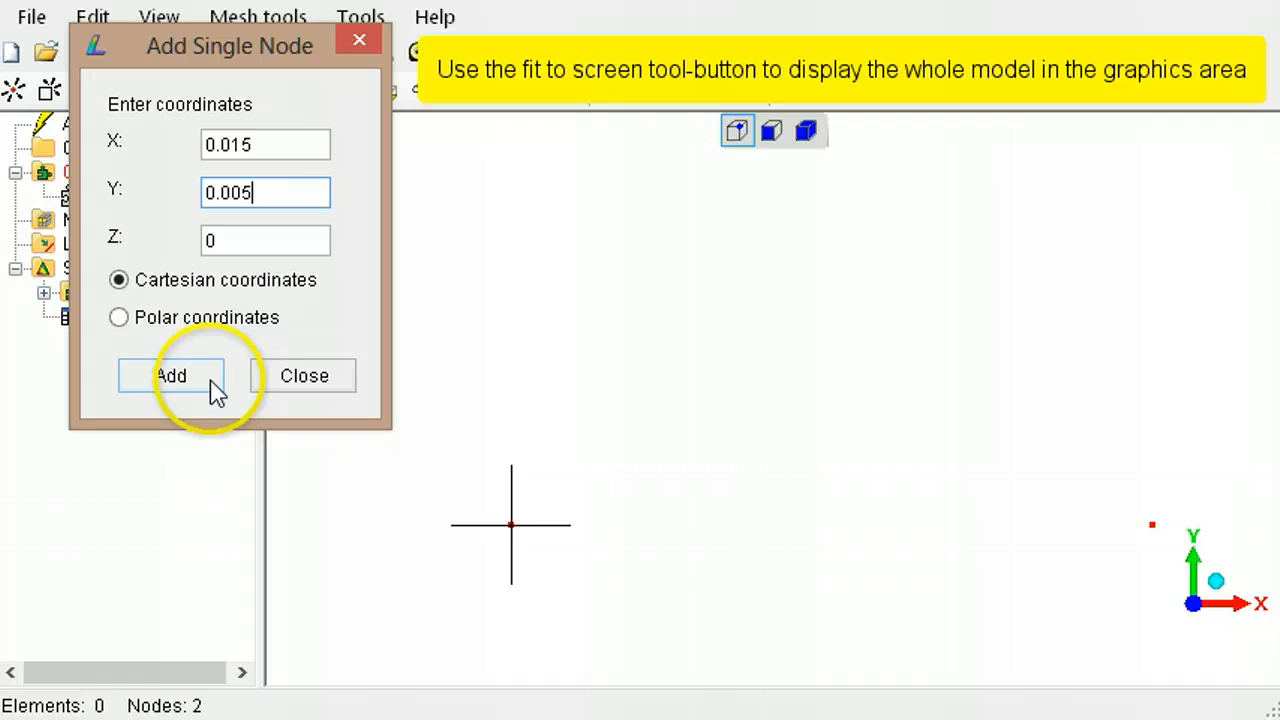
left_click(170, 375)
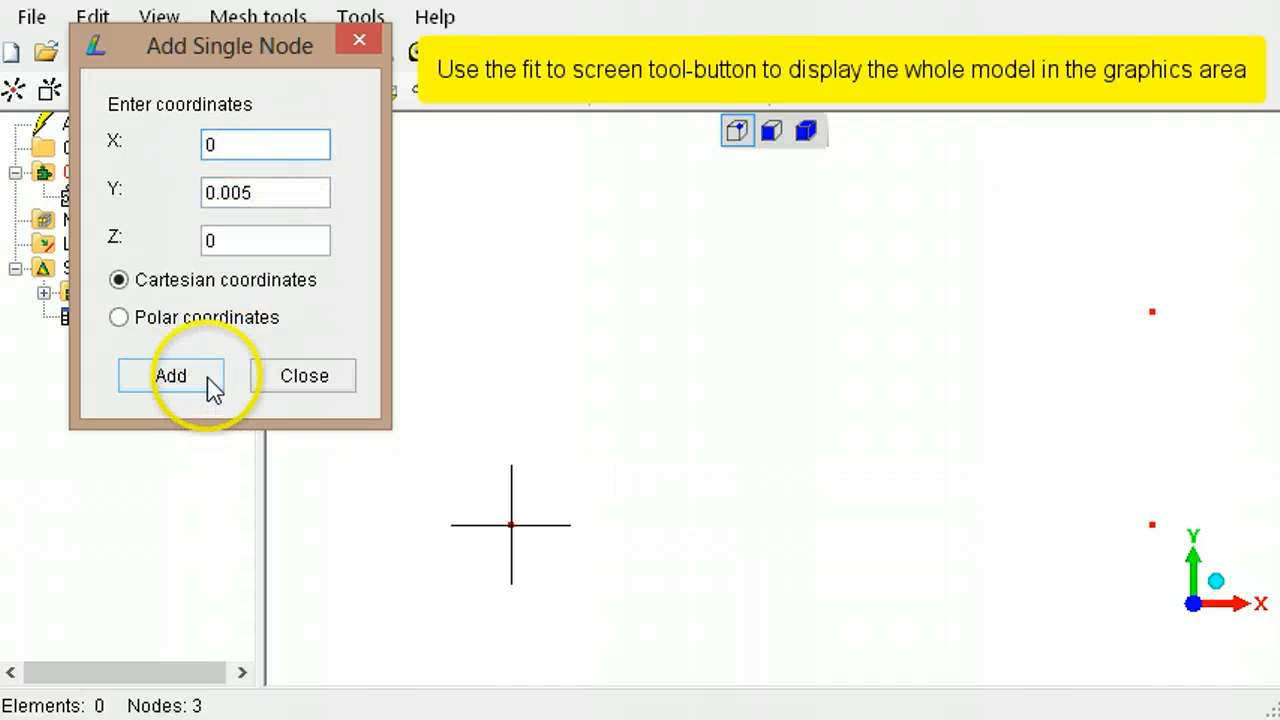
left_click(170, 375)
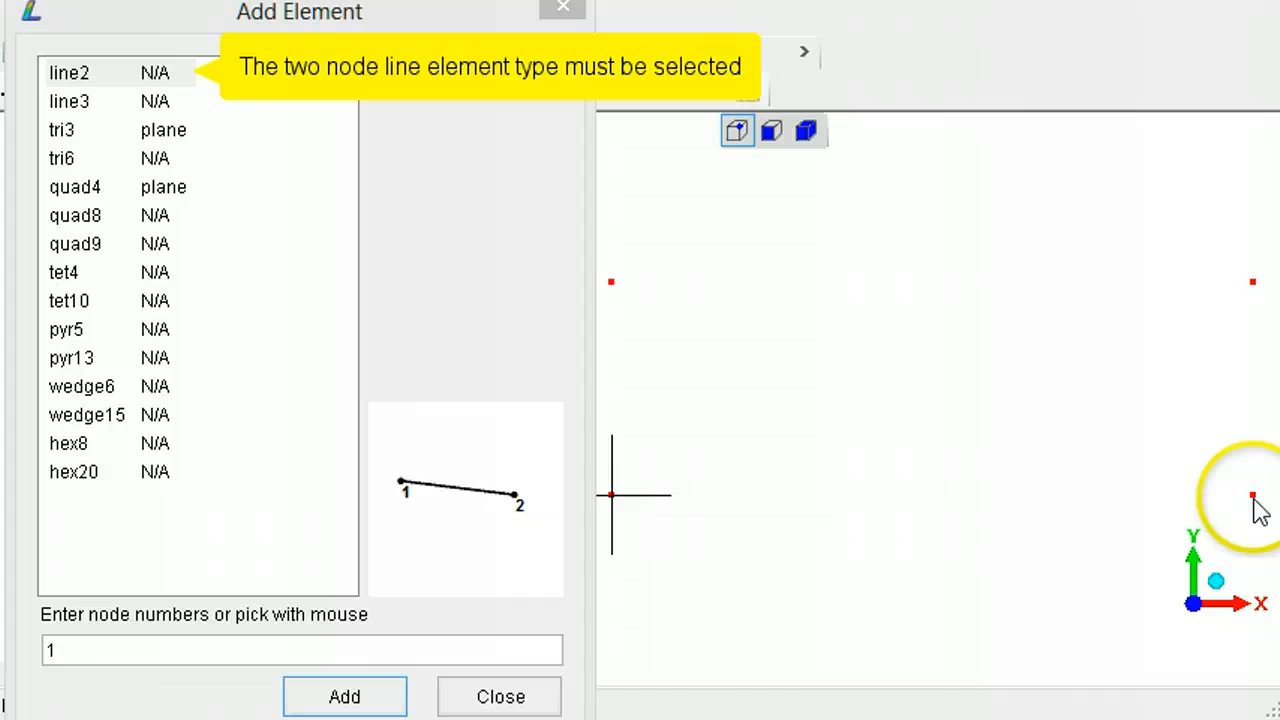
- Join the four corner nodes with line2 elements, closing the rectangle at the origin
left_click(1253, 281)
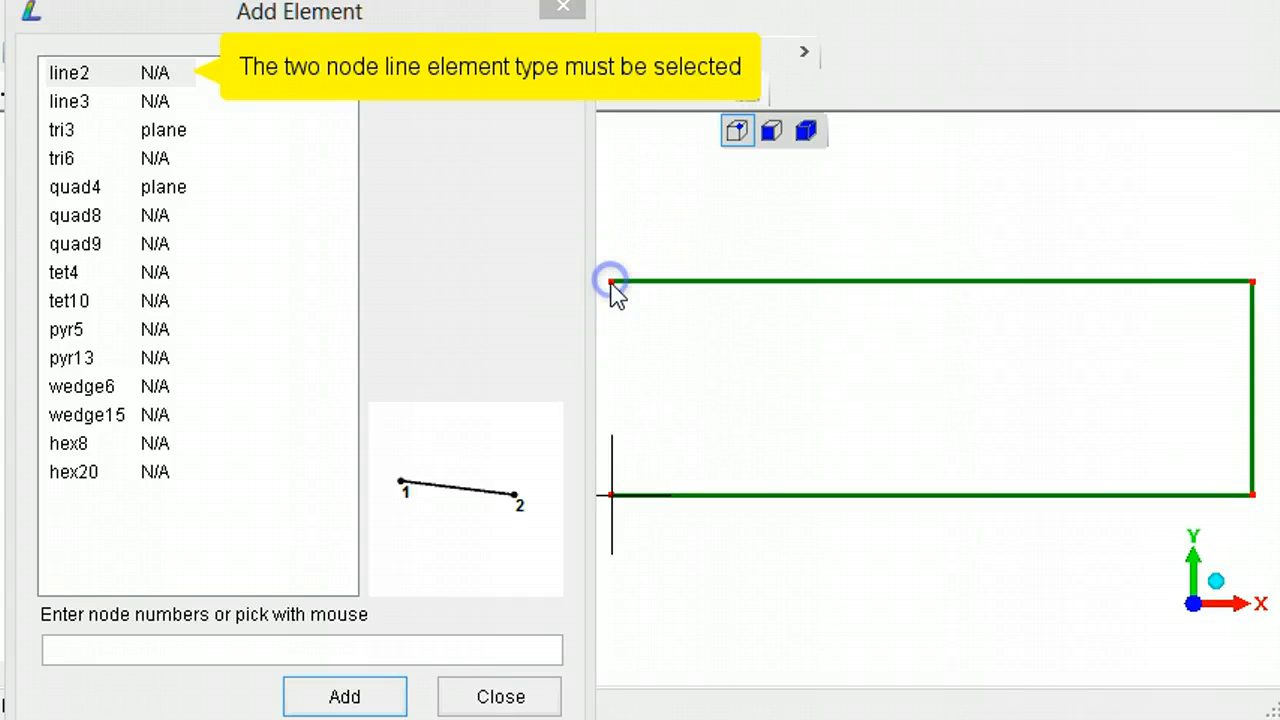
mouse_move(615, 495)
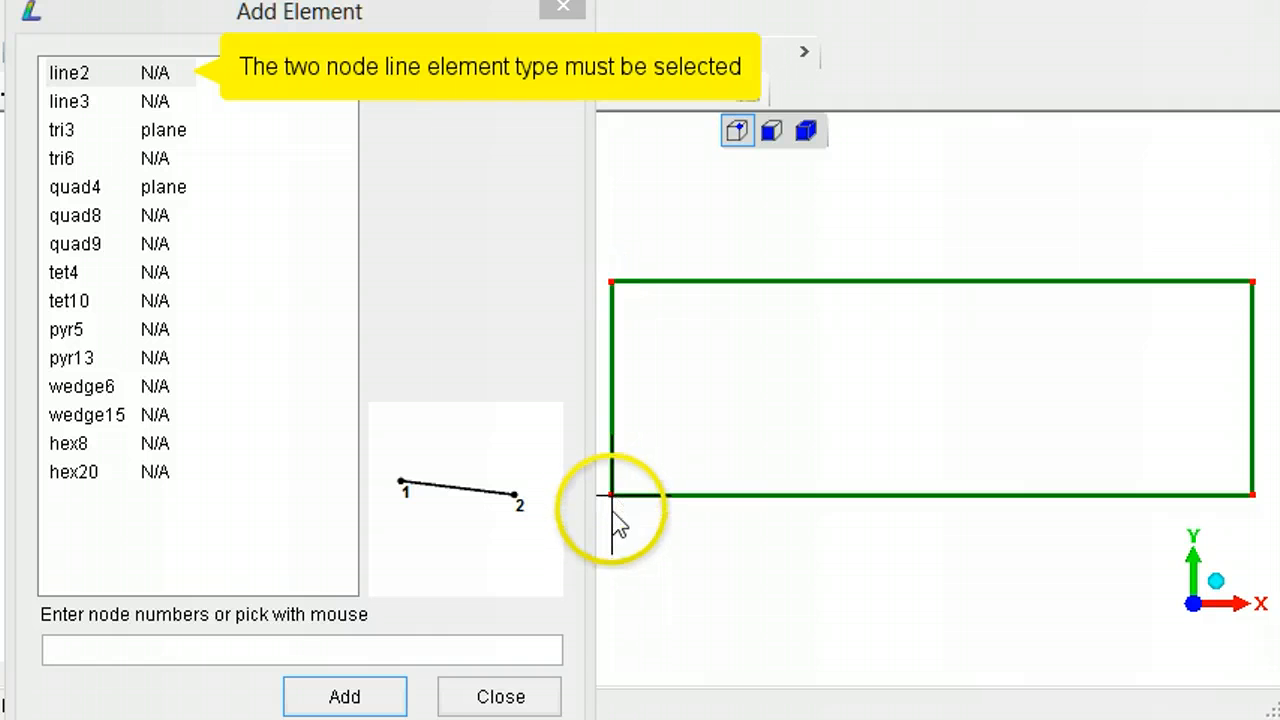
left_click(500, 696)
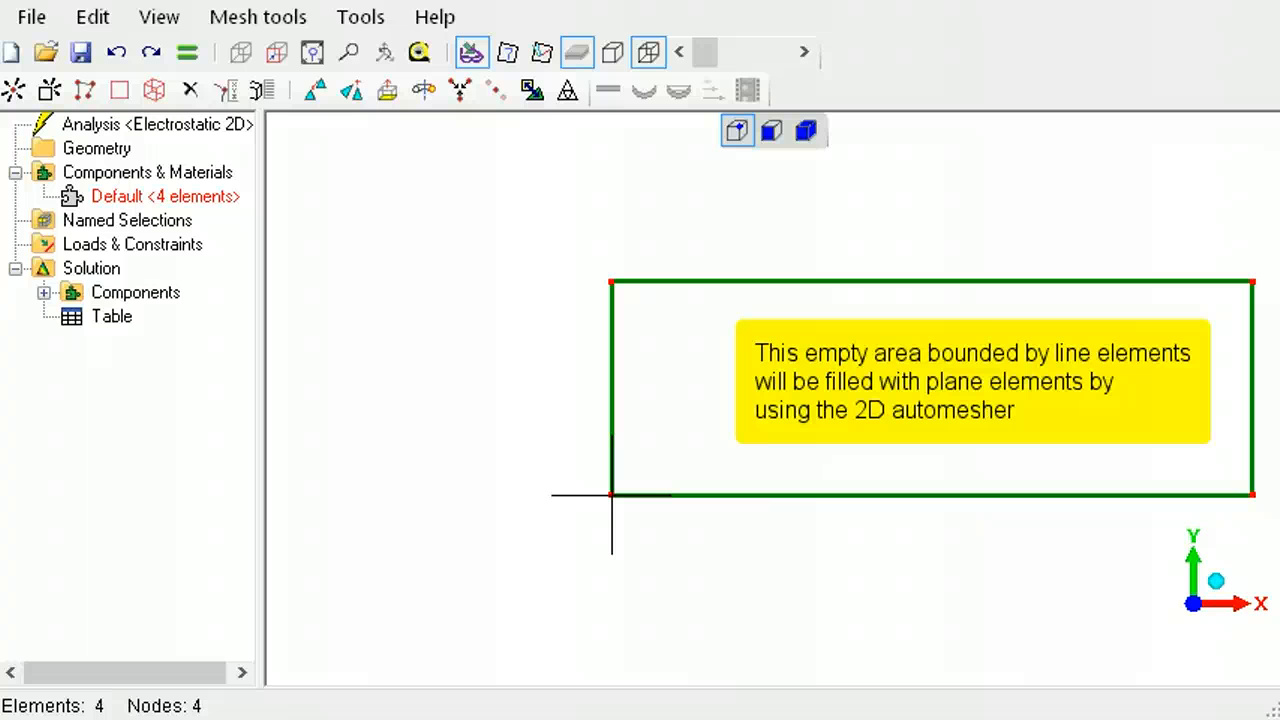
- Run the 2D automesher with 0.001 max element size, giving 182 triangles and 113 nodes
left_click(257, 16)
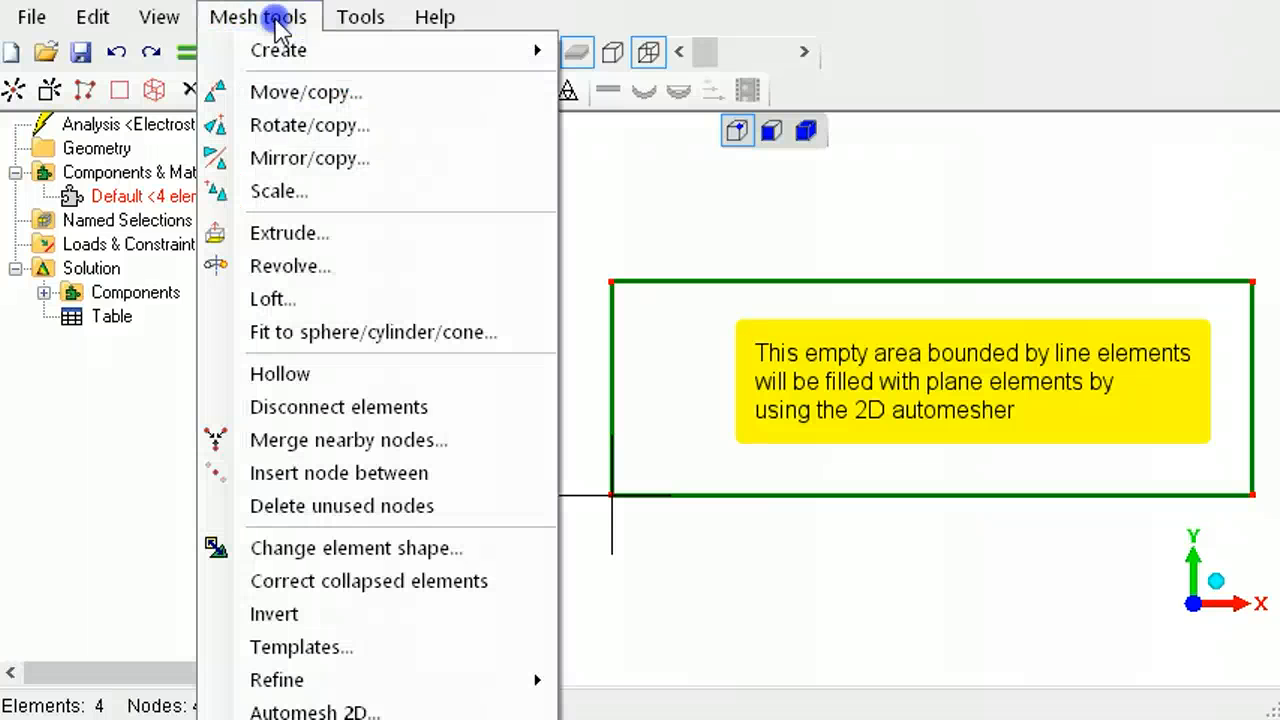
mouse_move(314, 711)
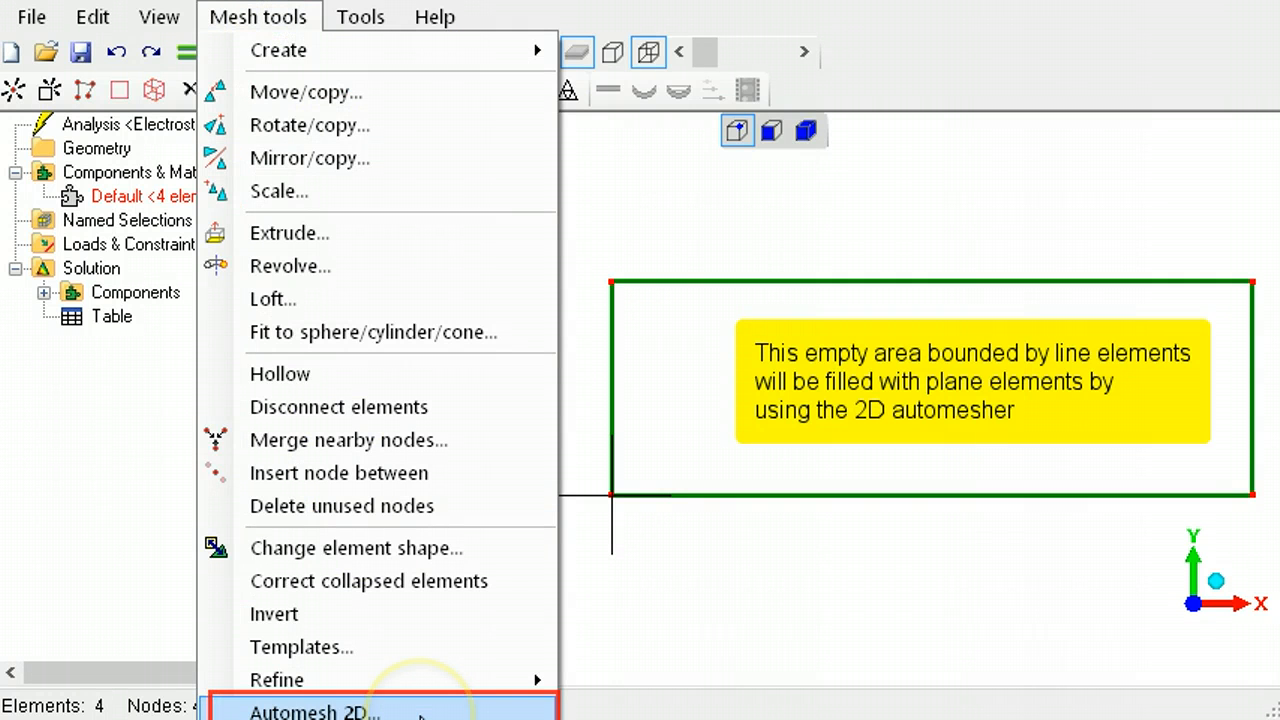
left_click(315, 711)
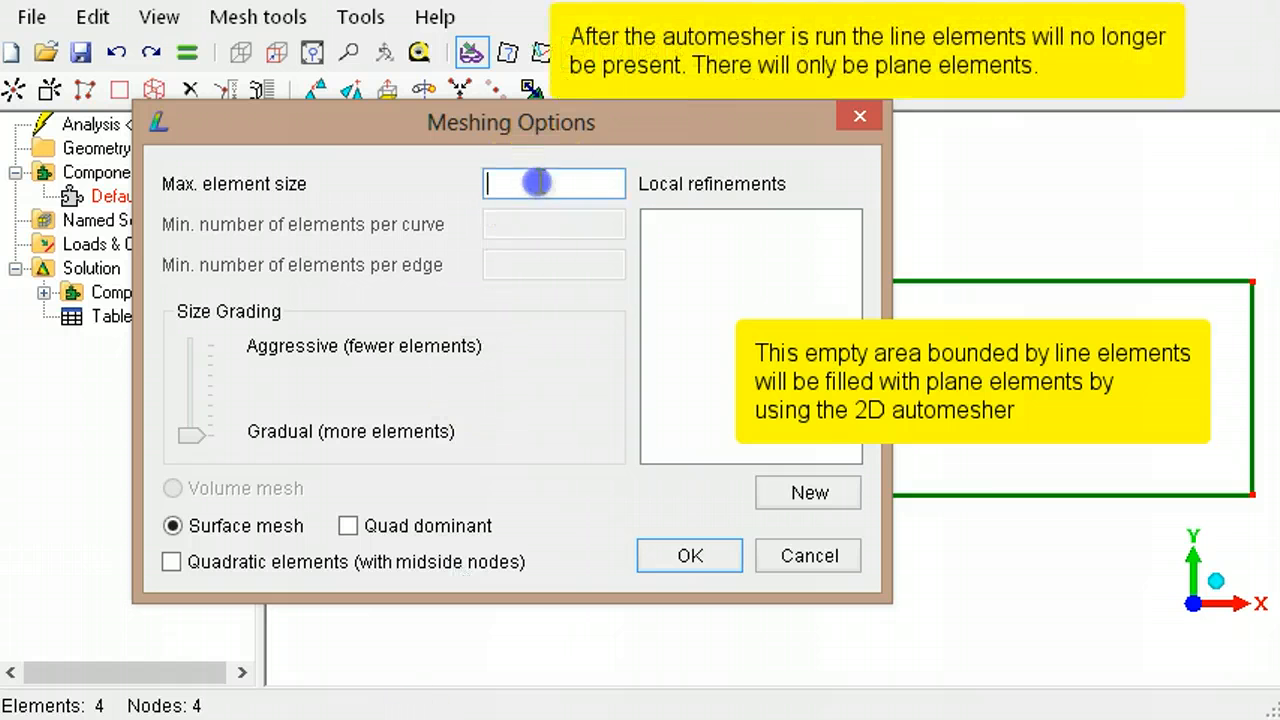
type("0.001")
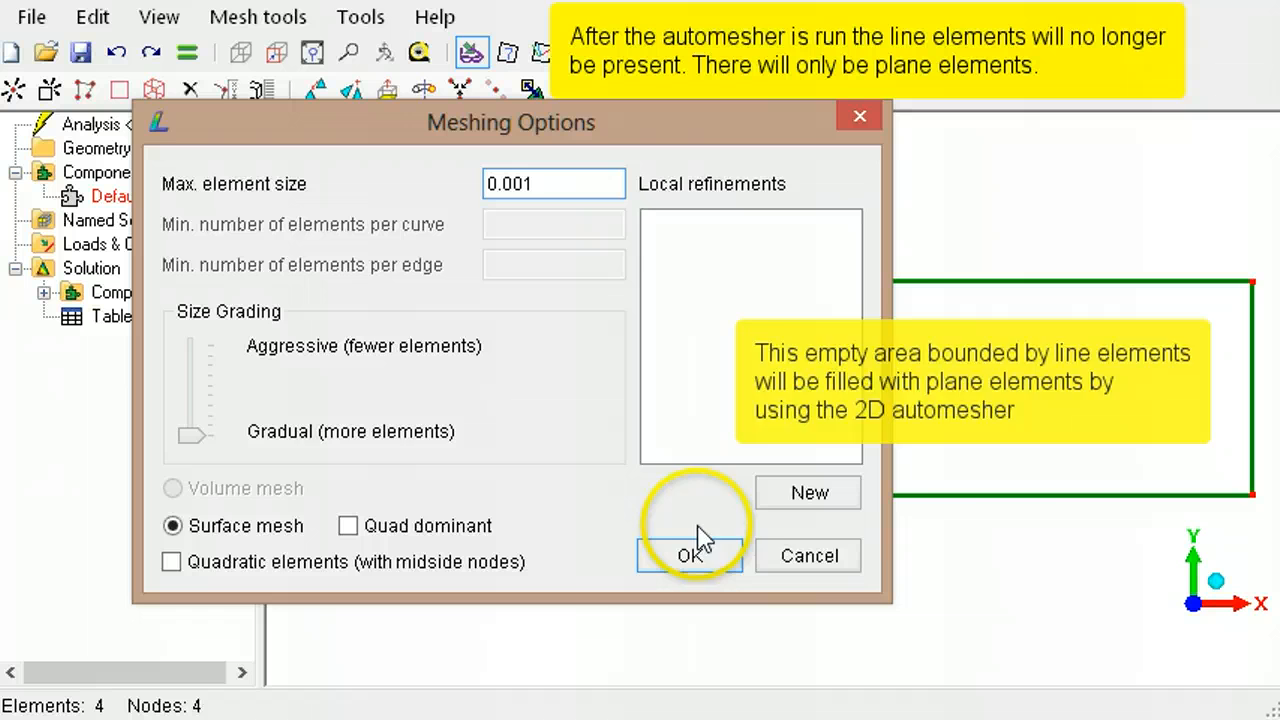
left_click(690, 555)
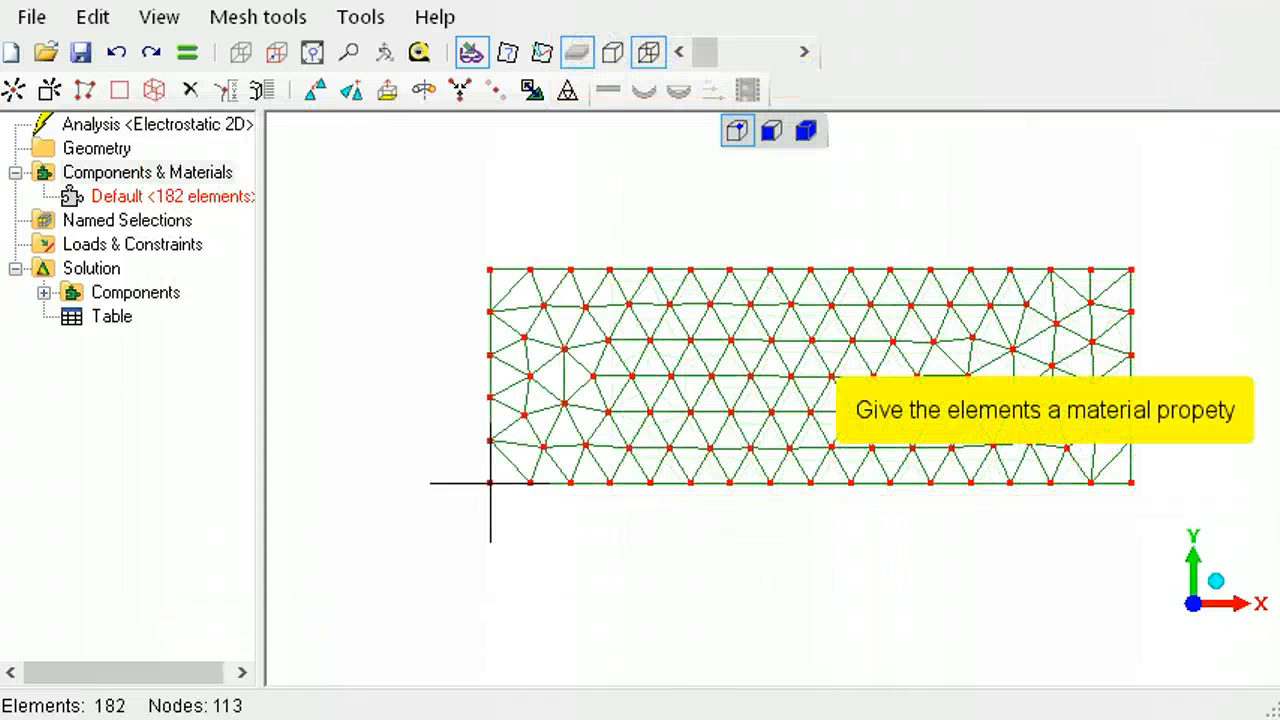
- Assign the Default component a plate/shell material, thickness 1, isotropic relative permittivity 1
right_click(170, 196)
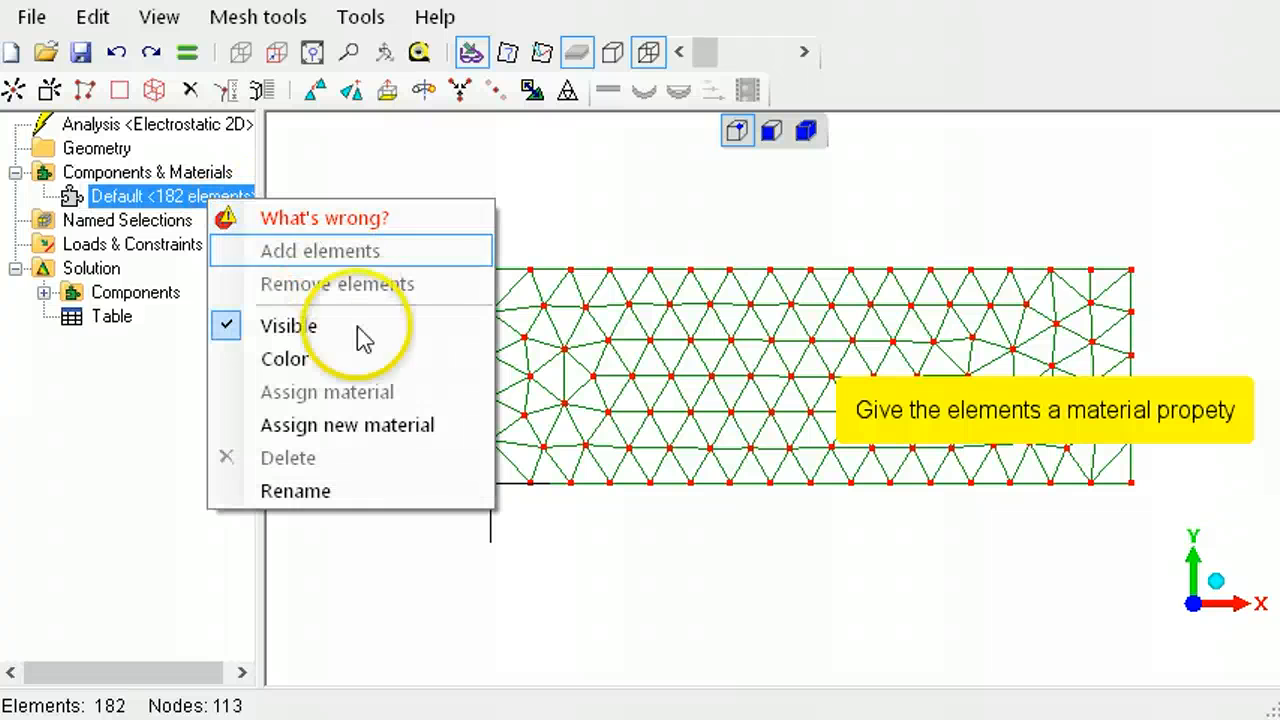
mouse_move(390, 435)
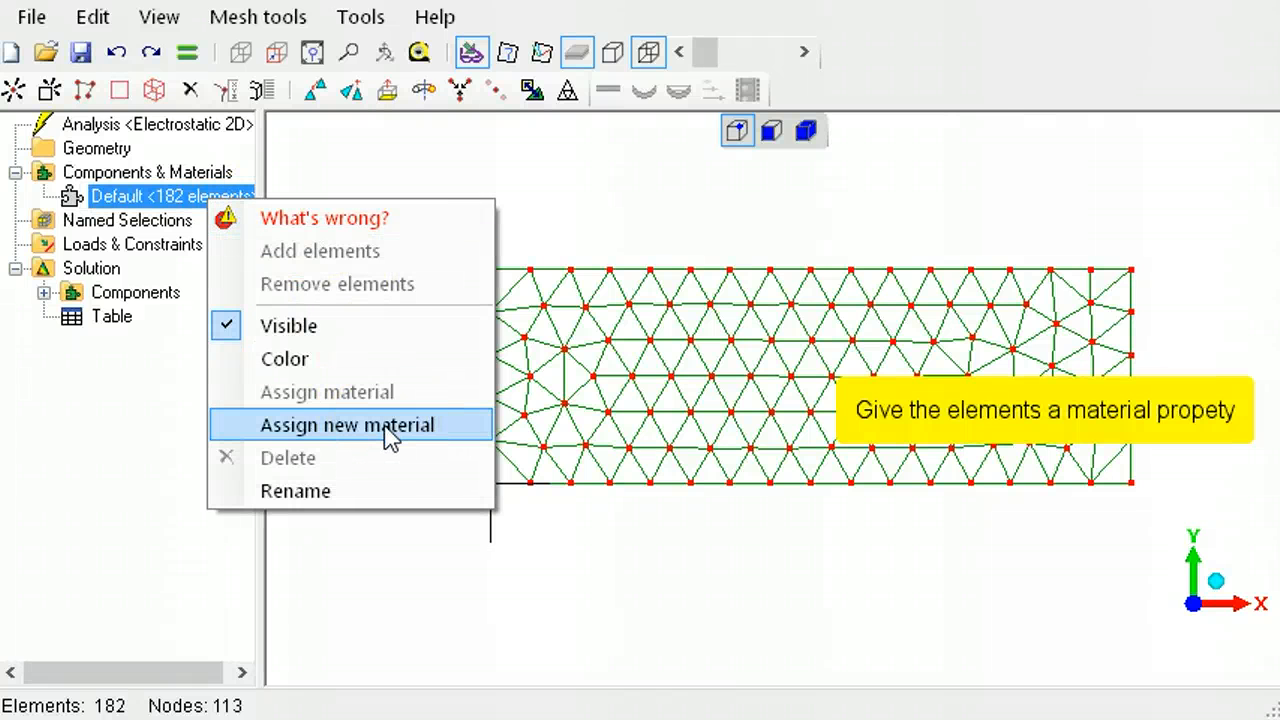
left_click(347, 425)
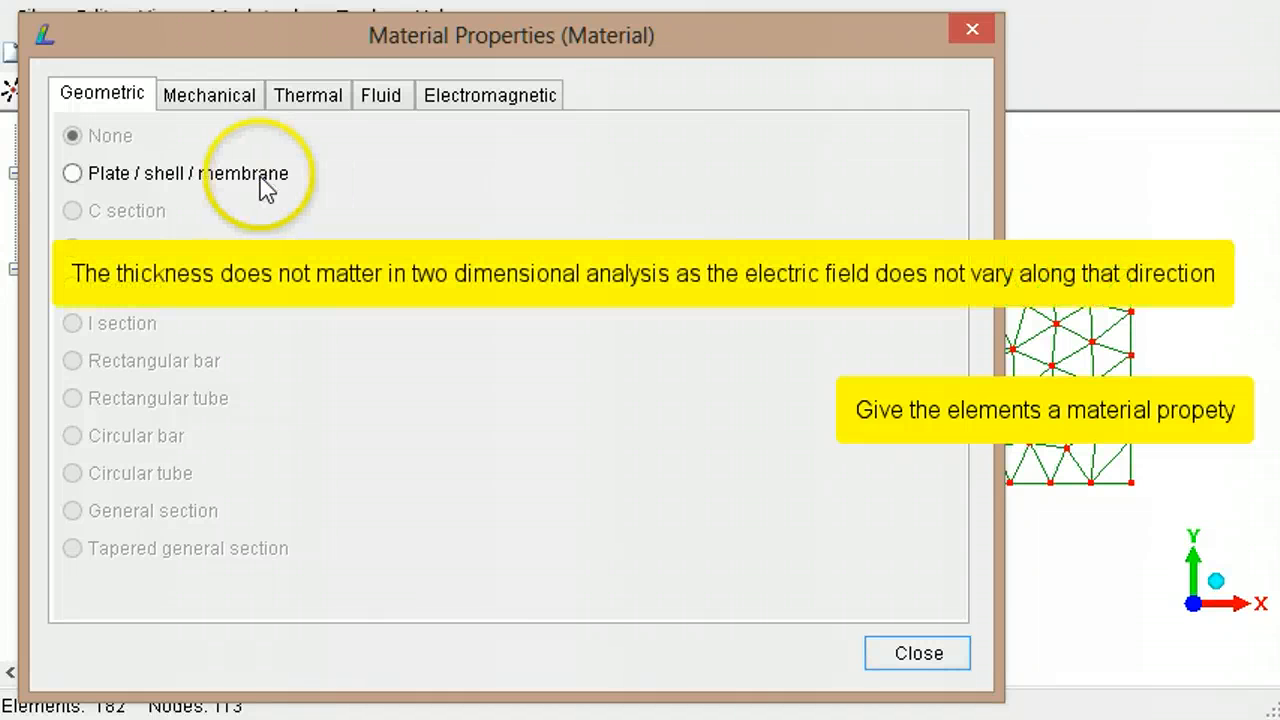
left_click(72, 173)
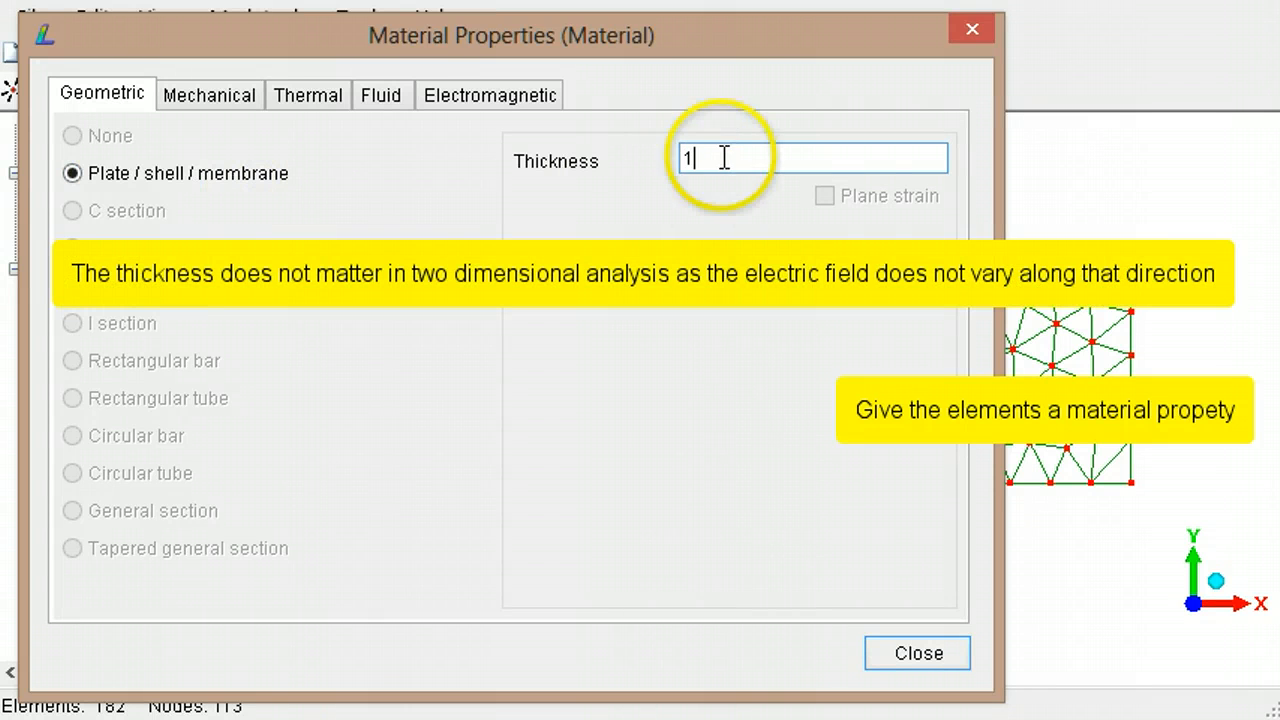
left_click(489, 94)
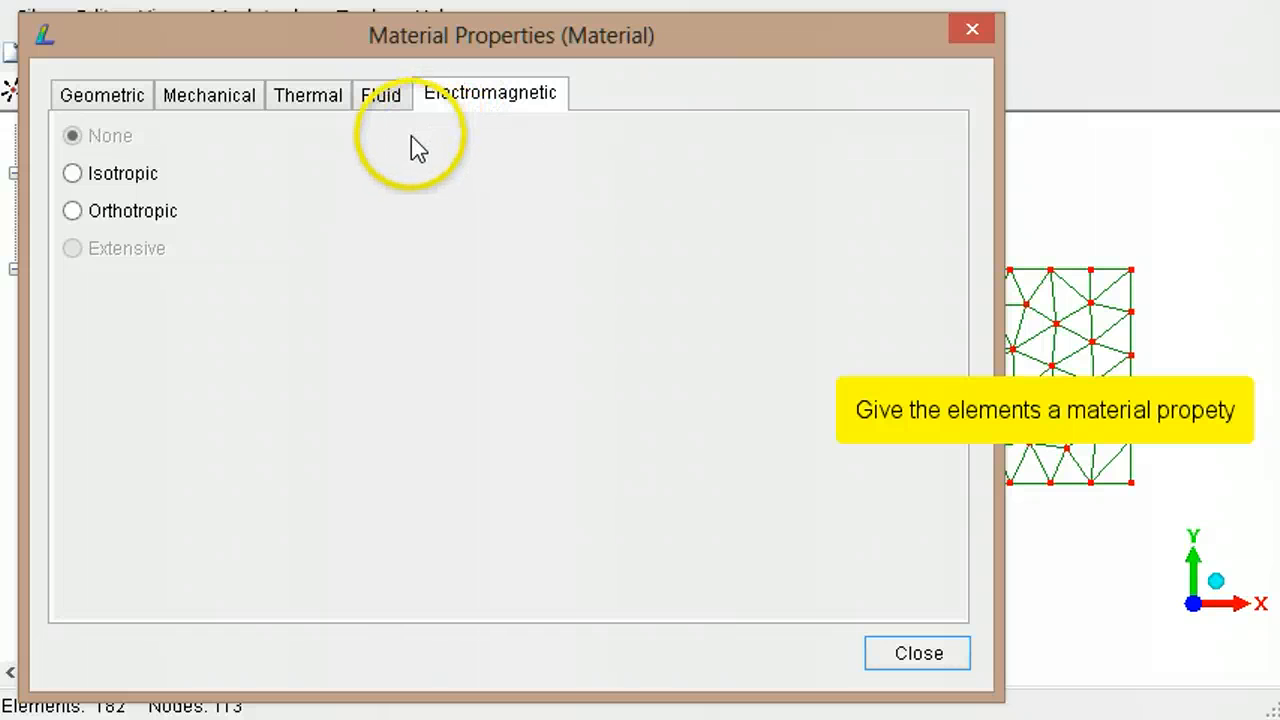
left_click(72, 173)
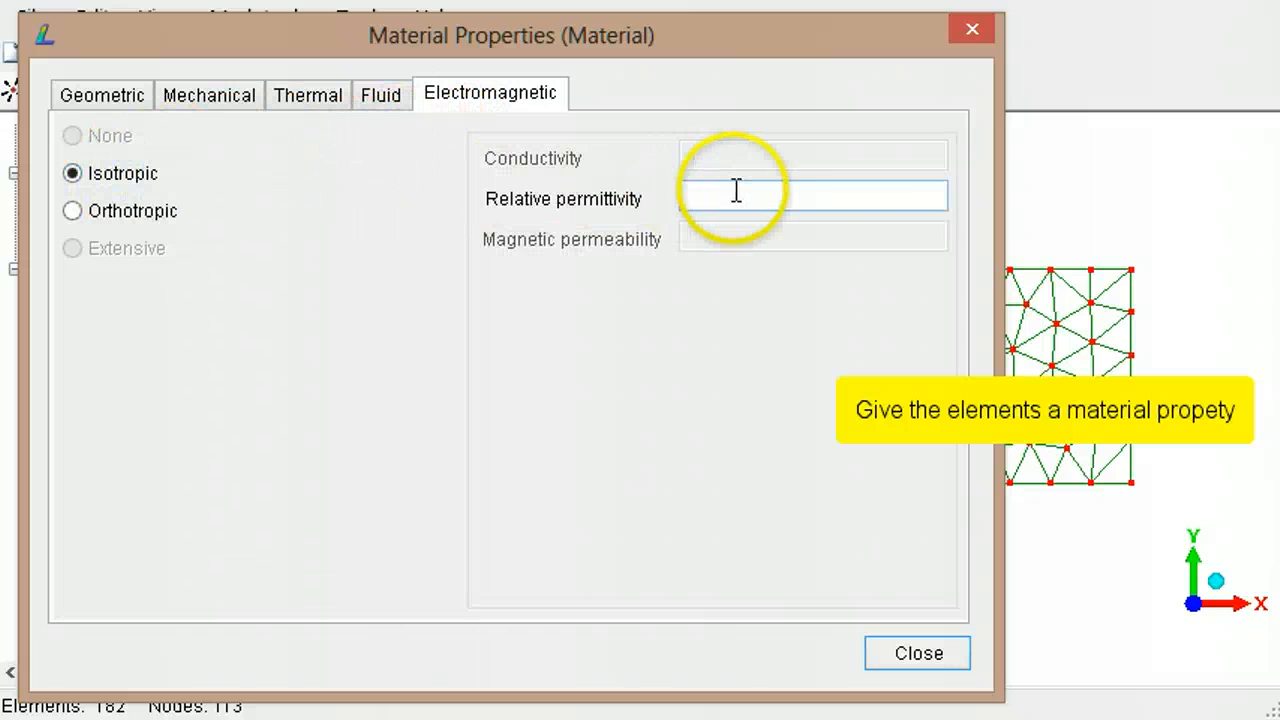
type("1")
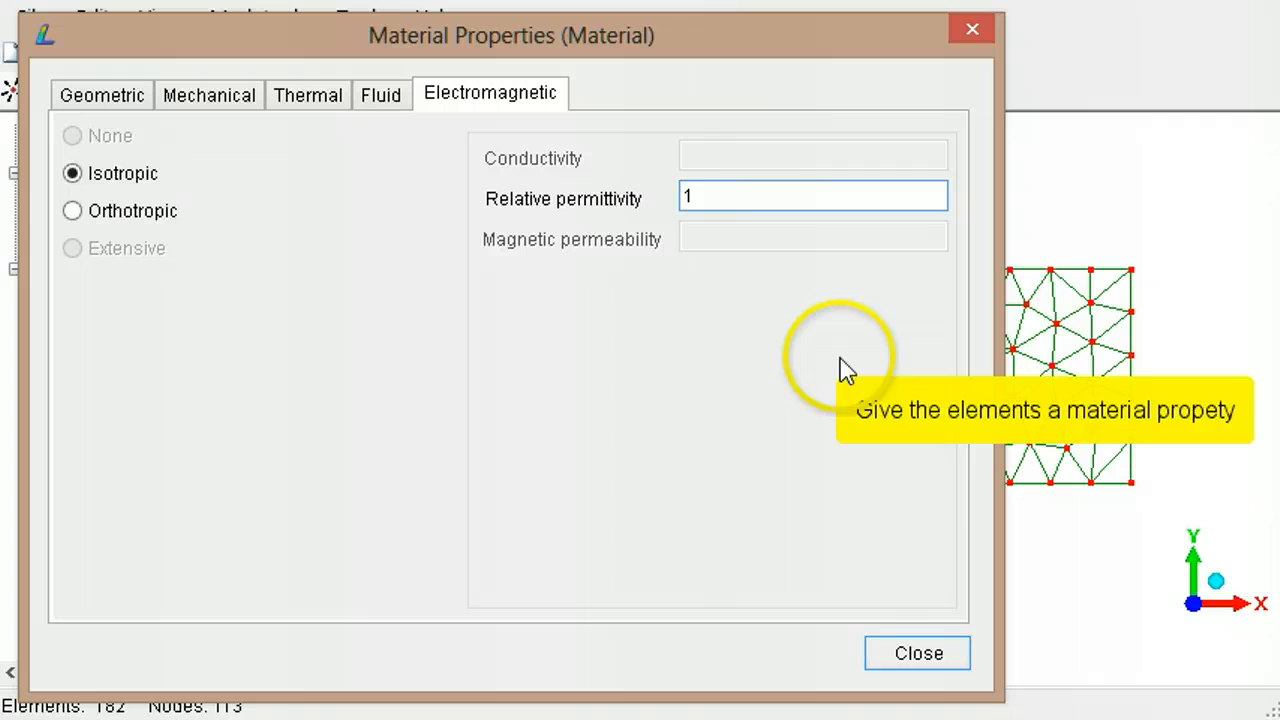
left_click(917, 653)
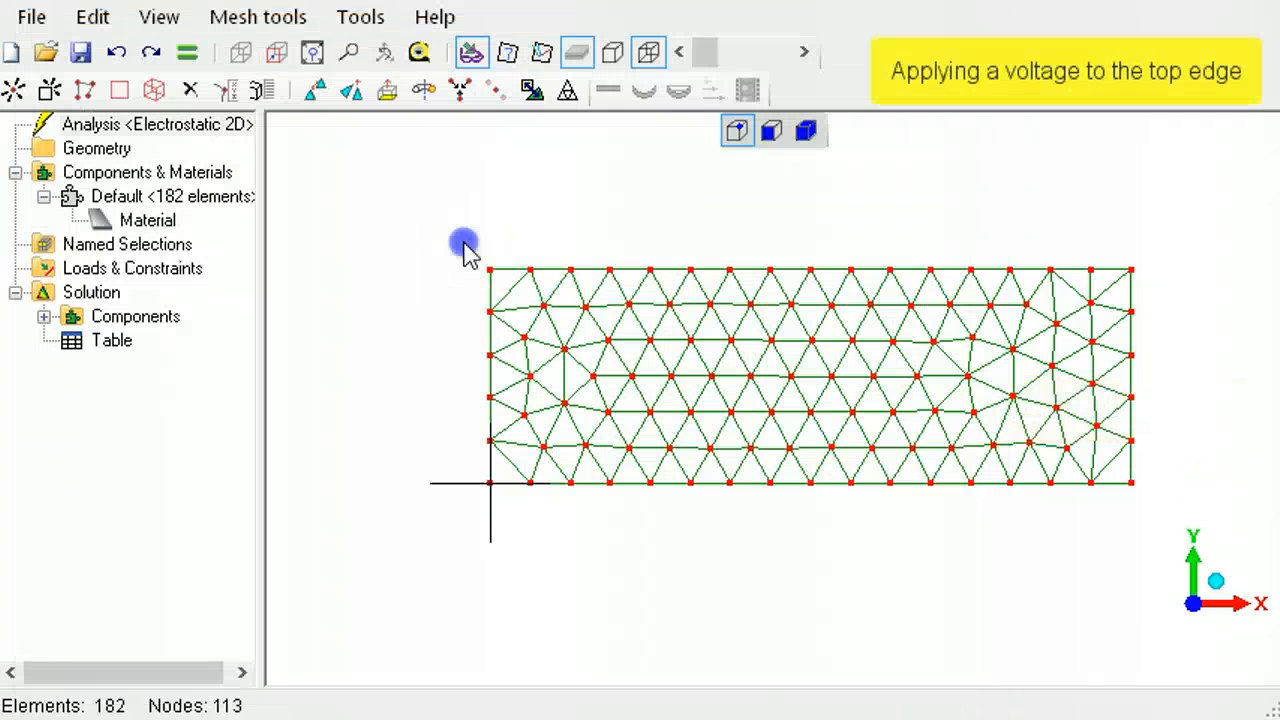
- Apply a 1.5 V voltage on the top-edge faces via Loads & Constraints
left_click_drag(465, 243, 1160, 293)
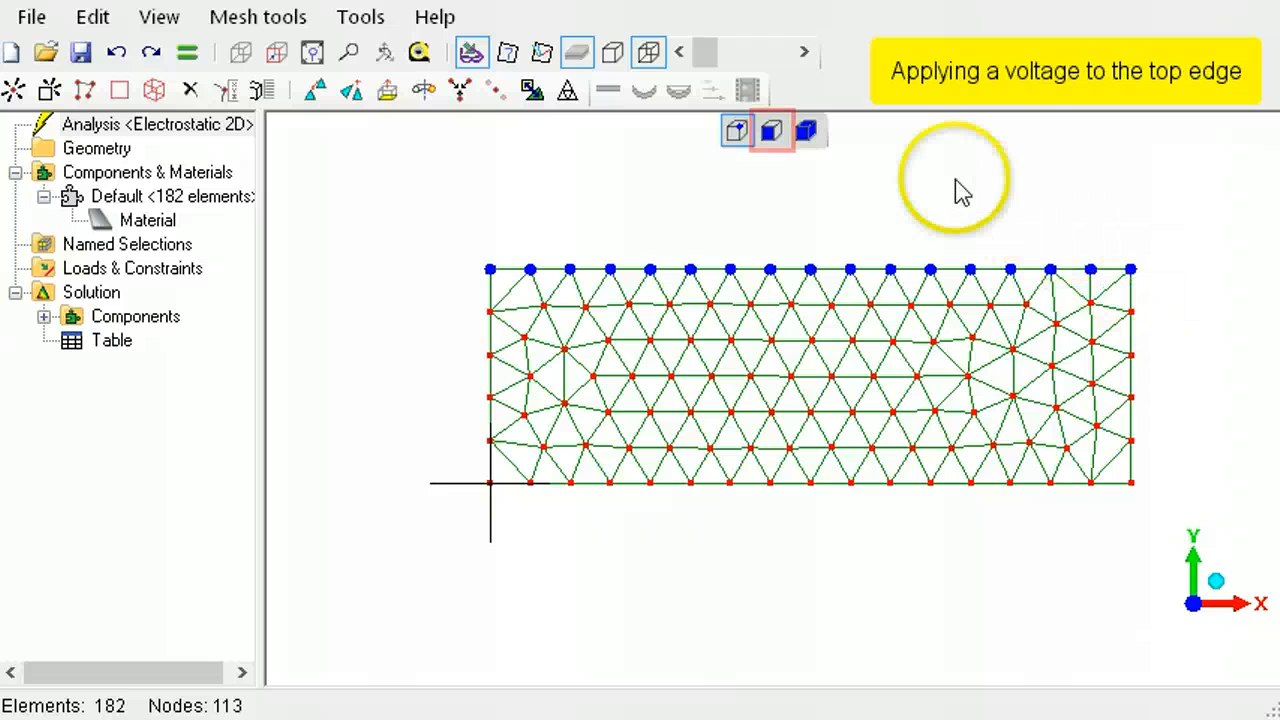
left_click(772, 131)
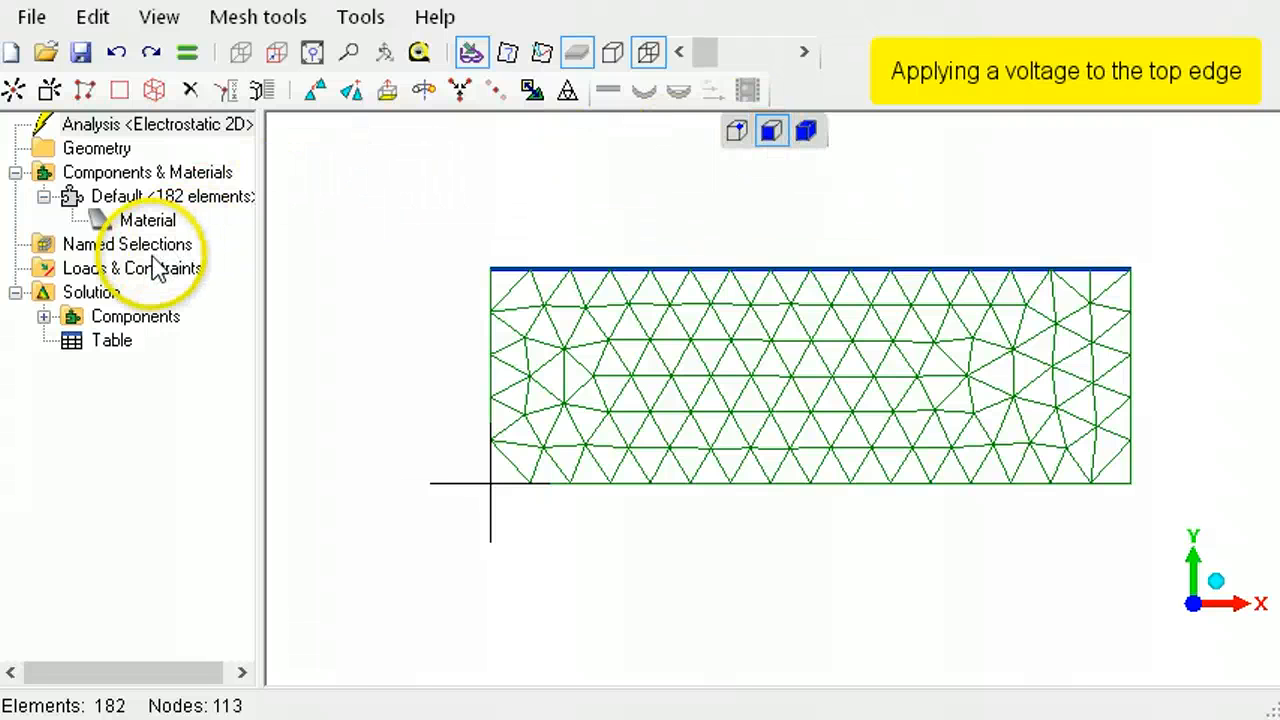
right_click(110, 268)
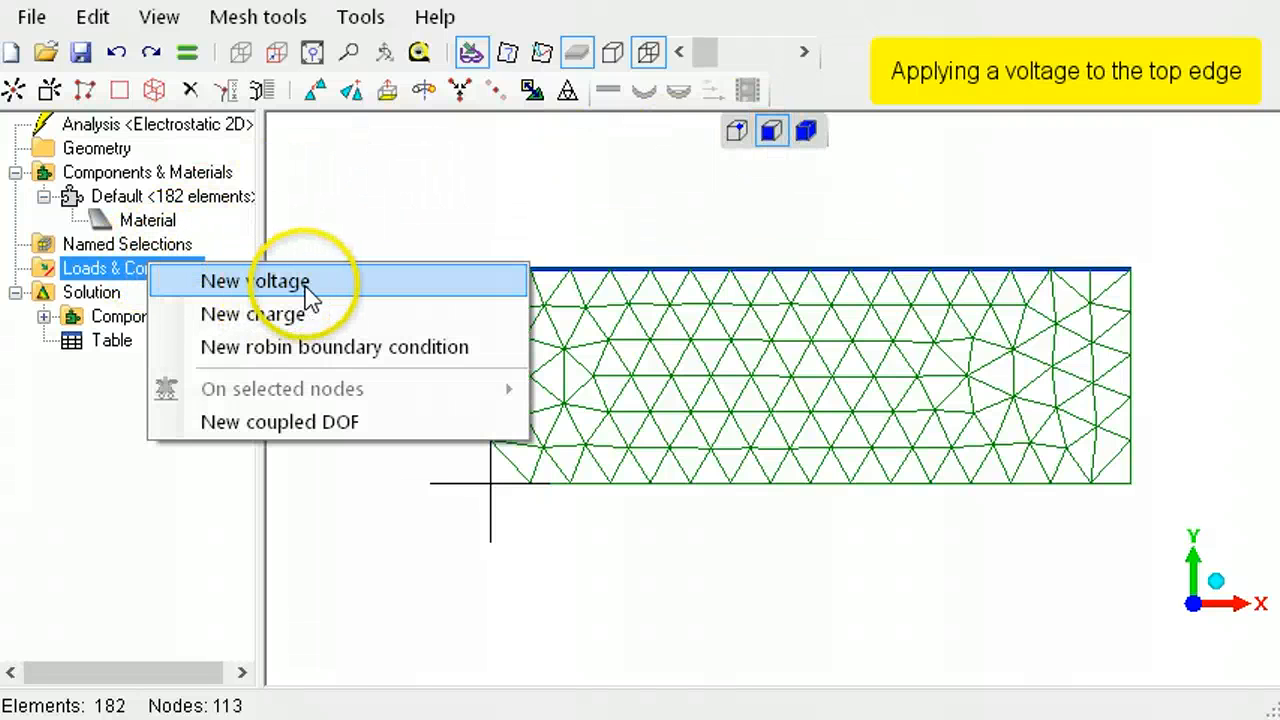
left_click(255, 281)
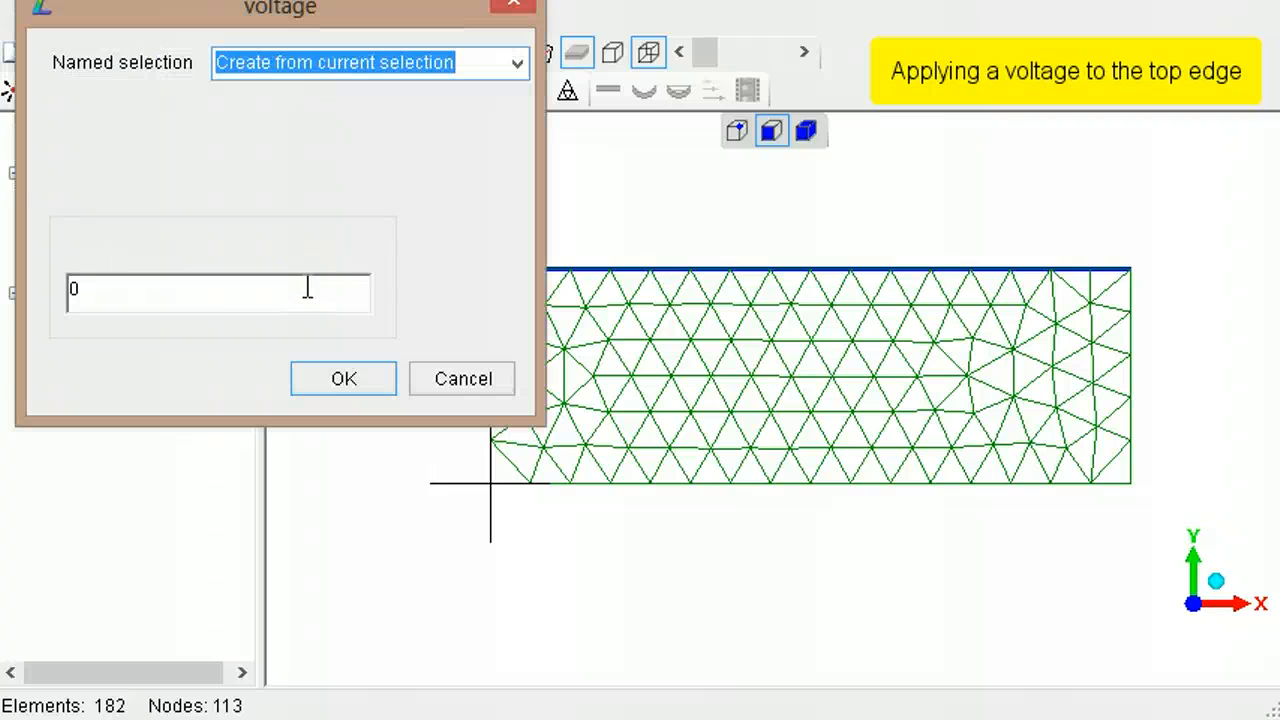
type("1.5")
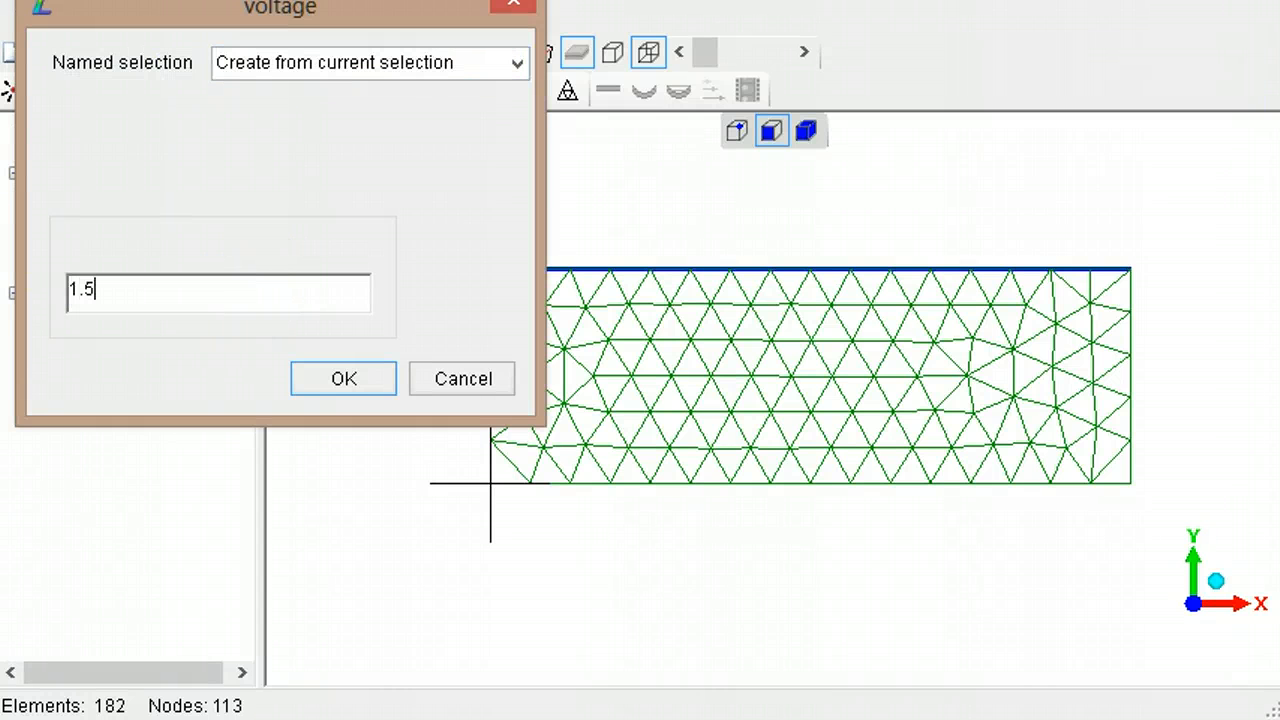
left_click(343, 378)
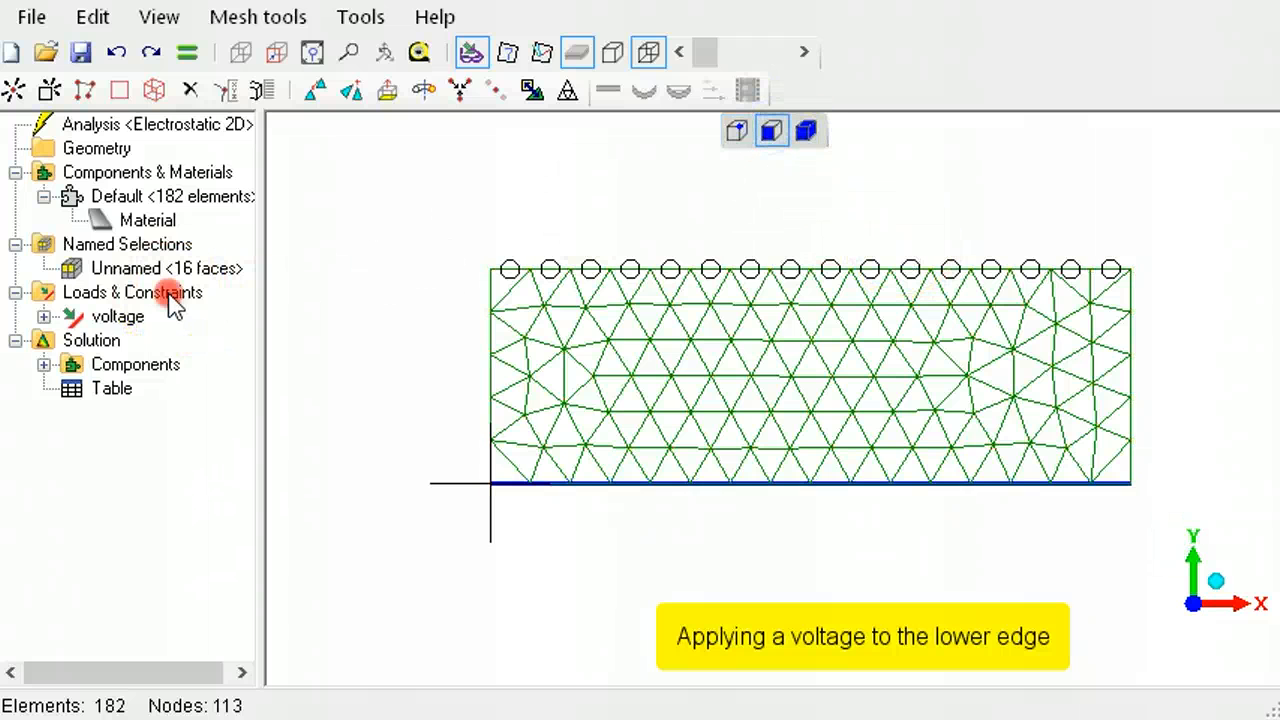
- Apply a 0 V voltage along the lower edge
double_click(117, 316)
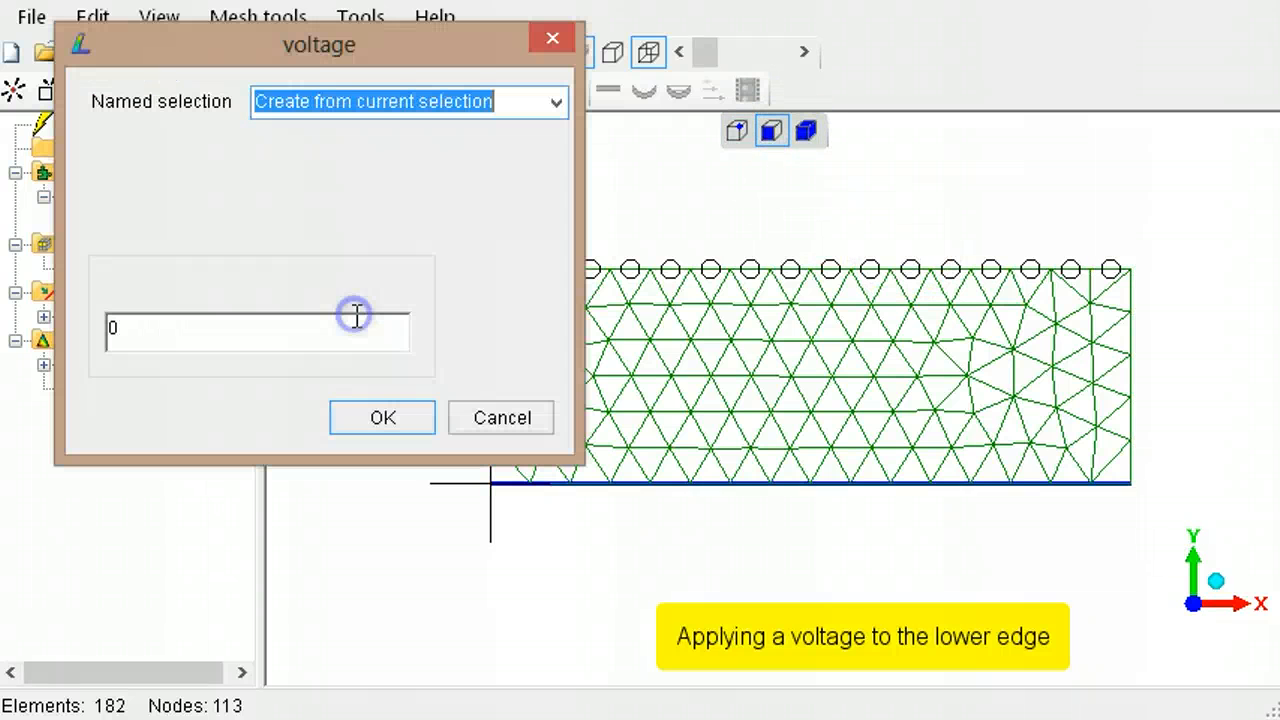
left_click(382, 417)
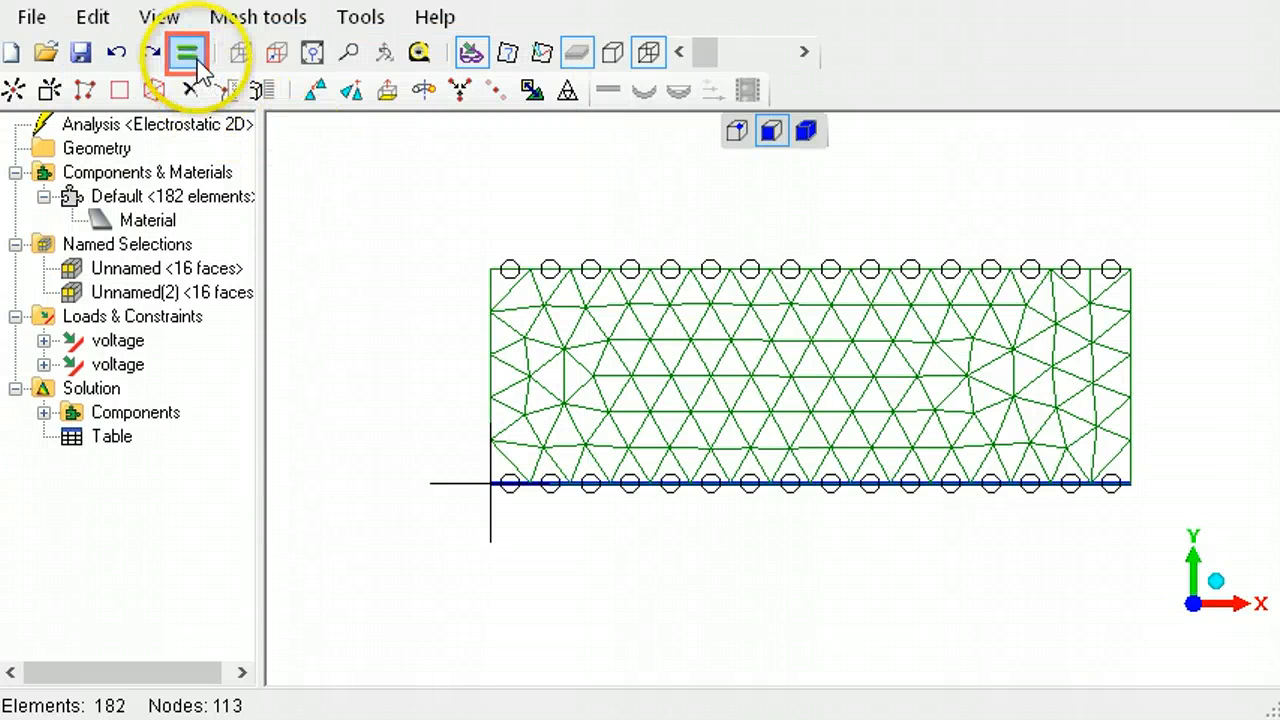
- Solve the model and display the Electric Field Magnitude contour (uniform 300)
left_click(187, 52)
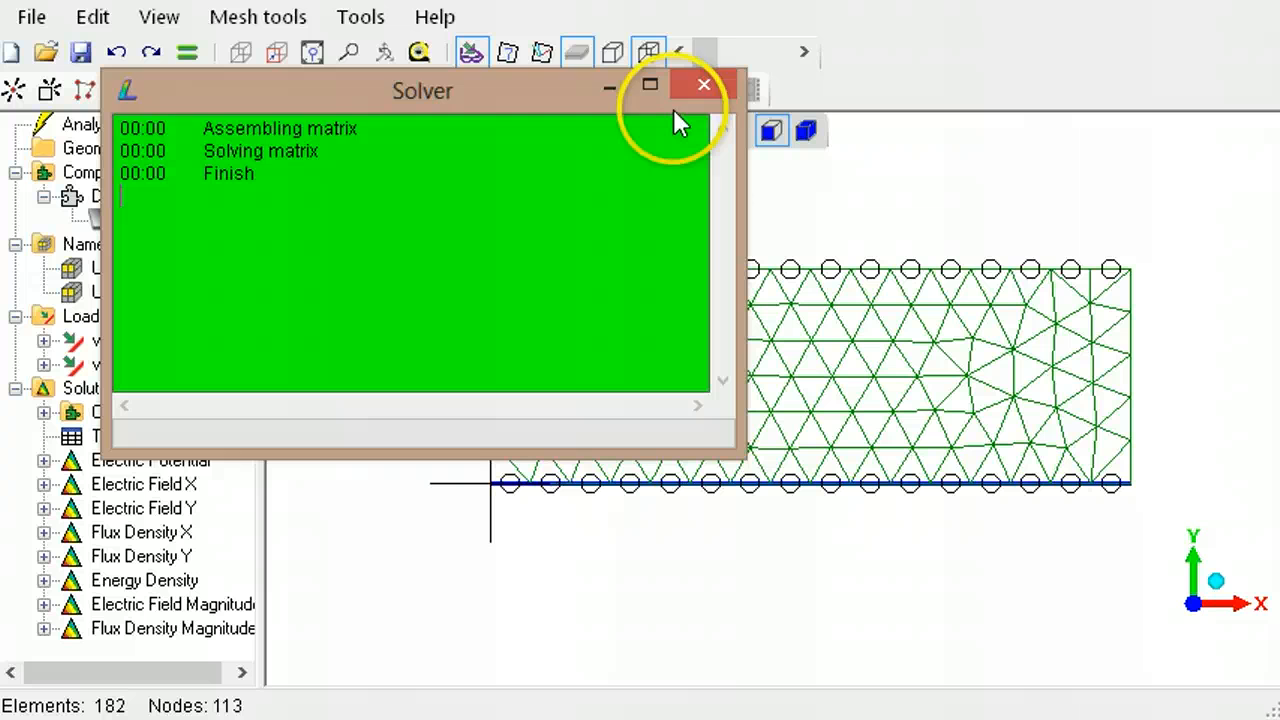
left_click(703, 84)
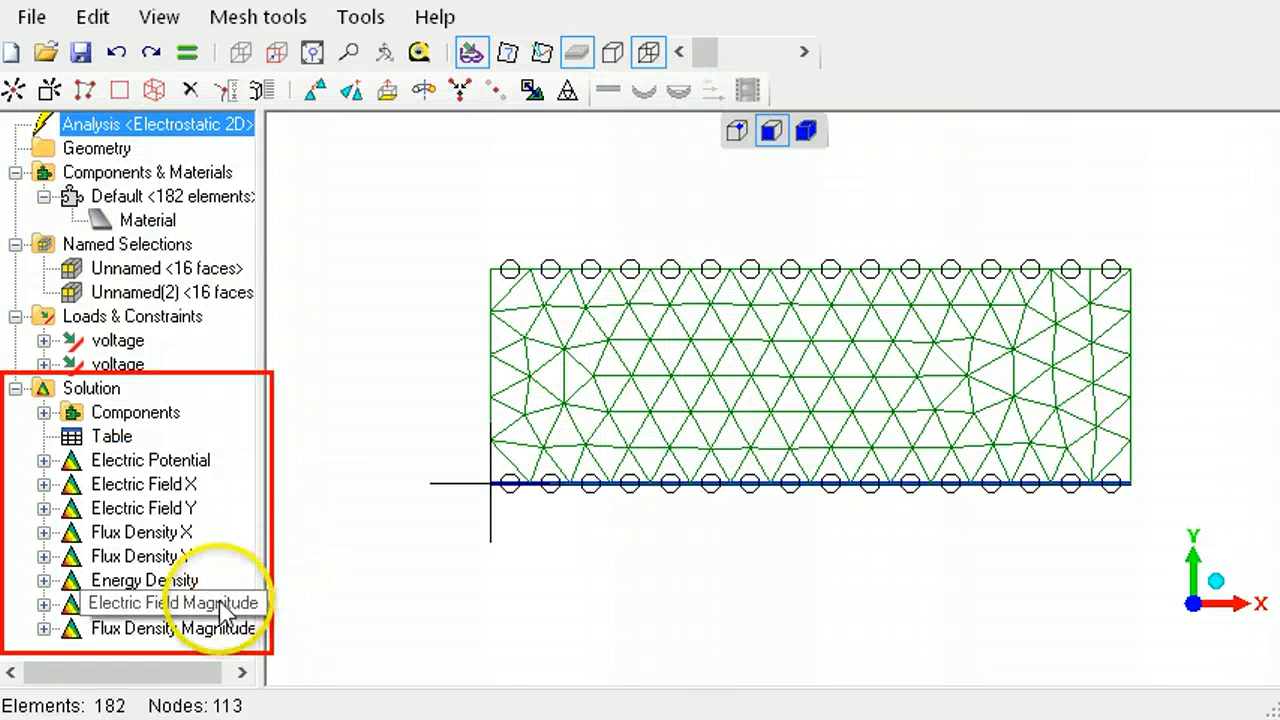
double_click(173, 602)
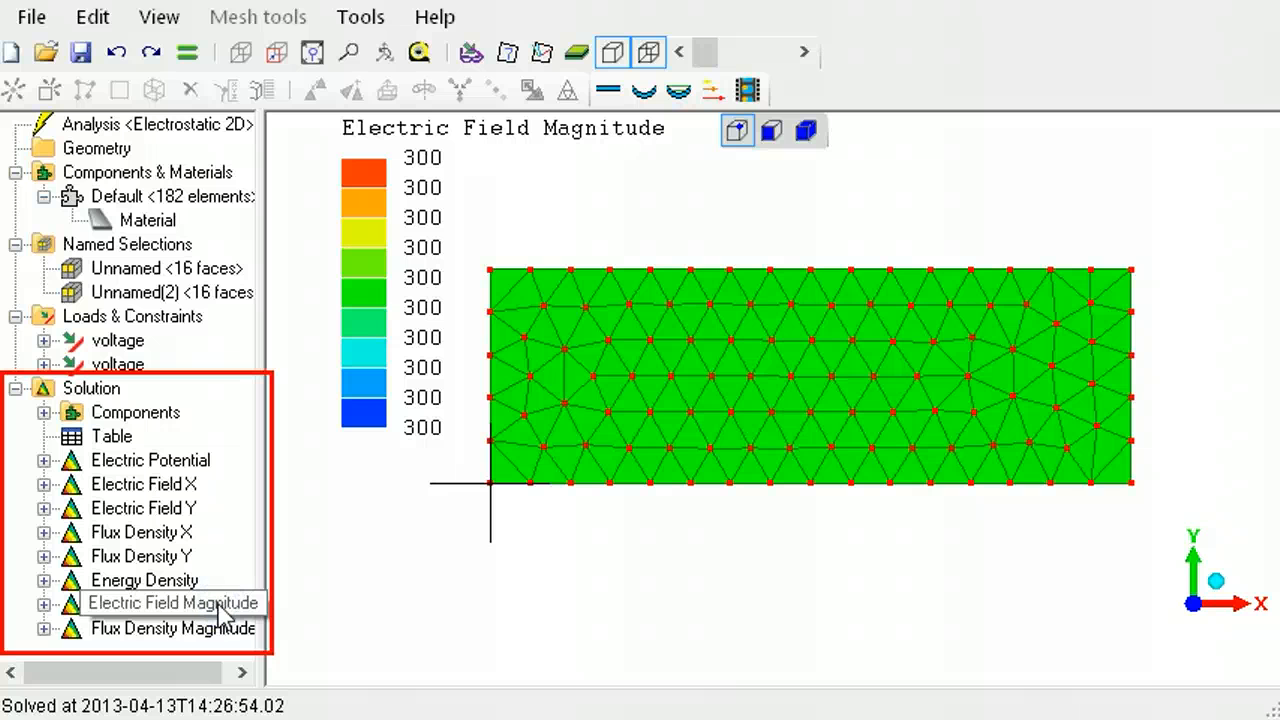